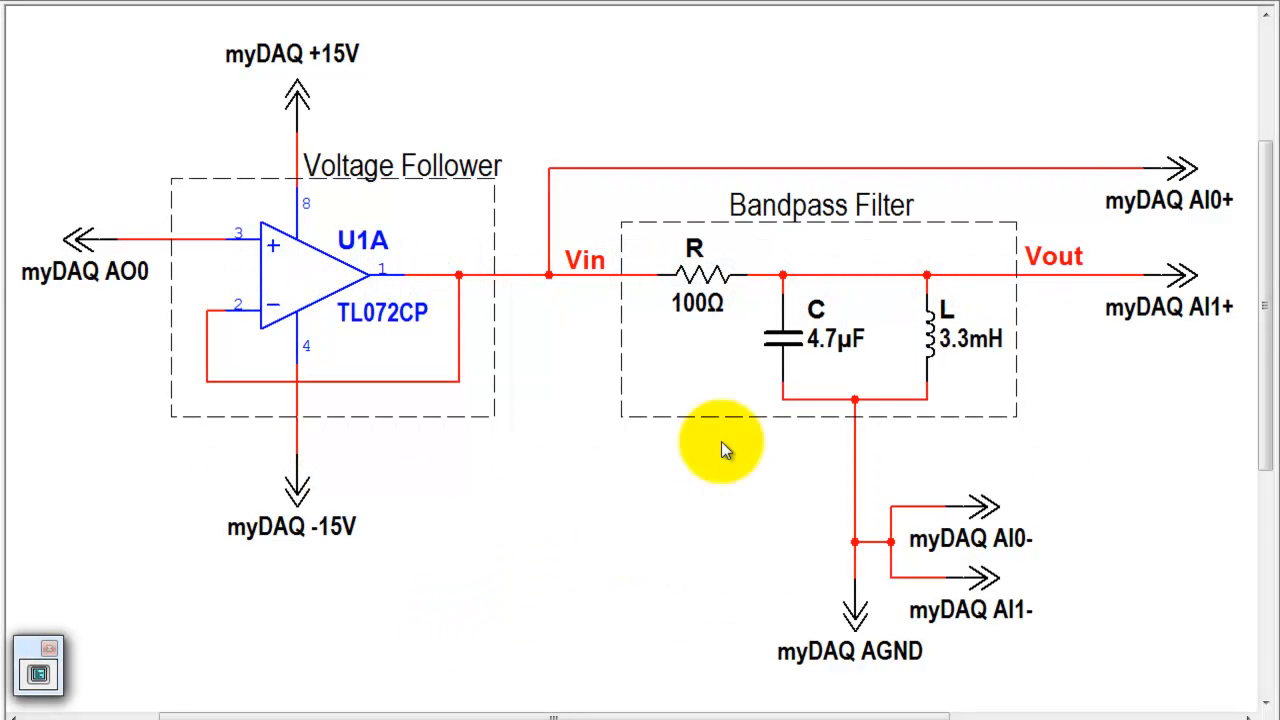
pyautogui.moveTo(624, 240)
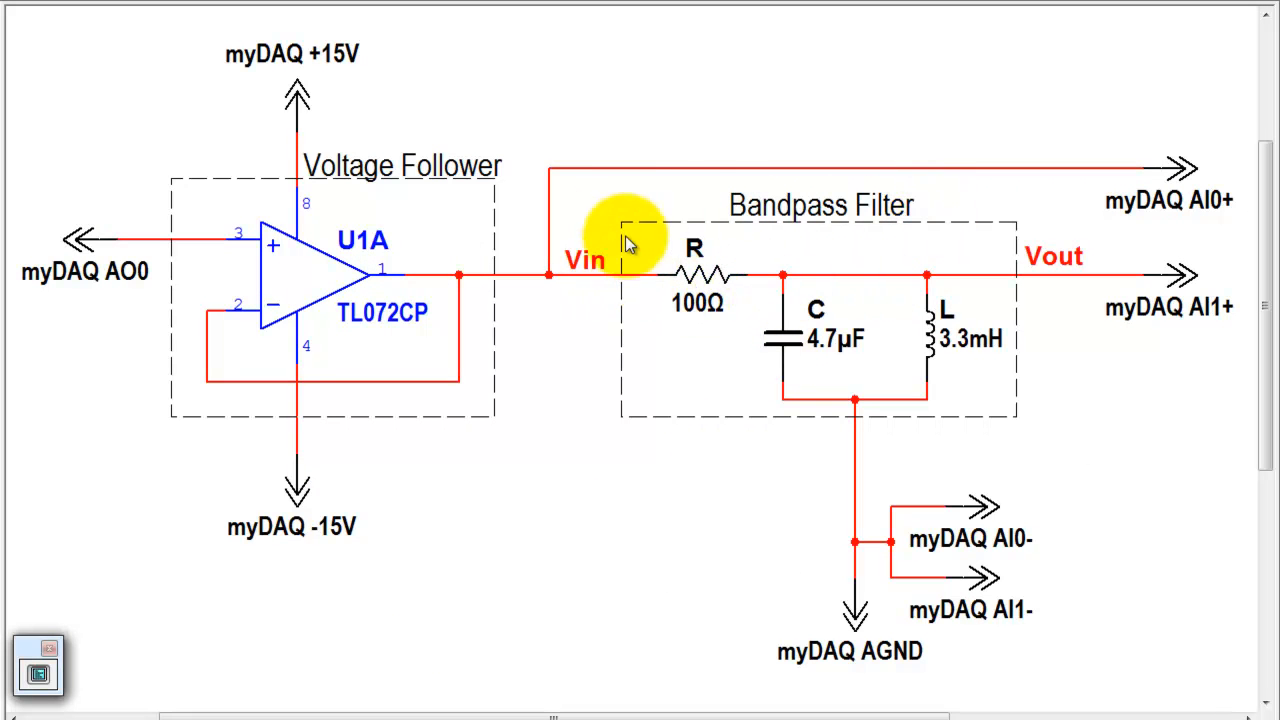
pyautogui.moveTo(116, 220)
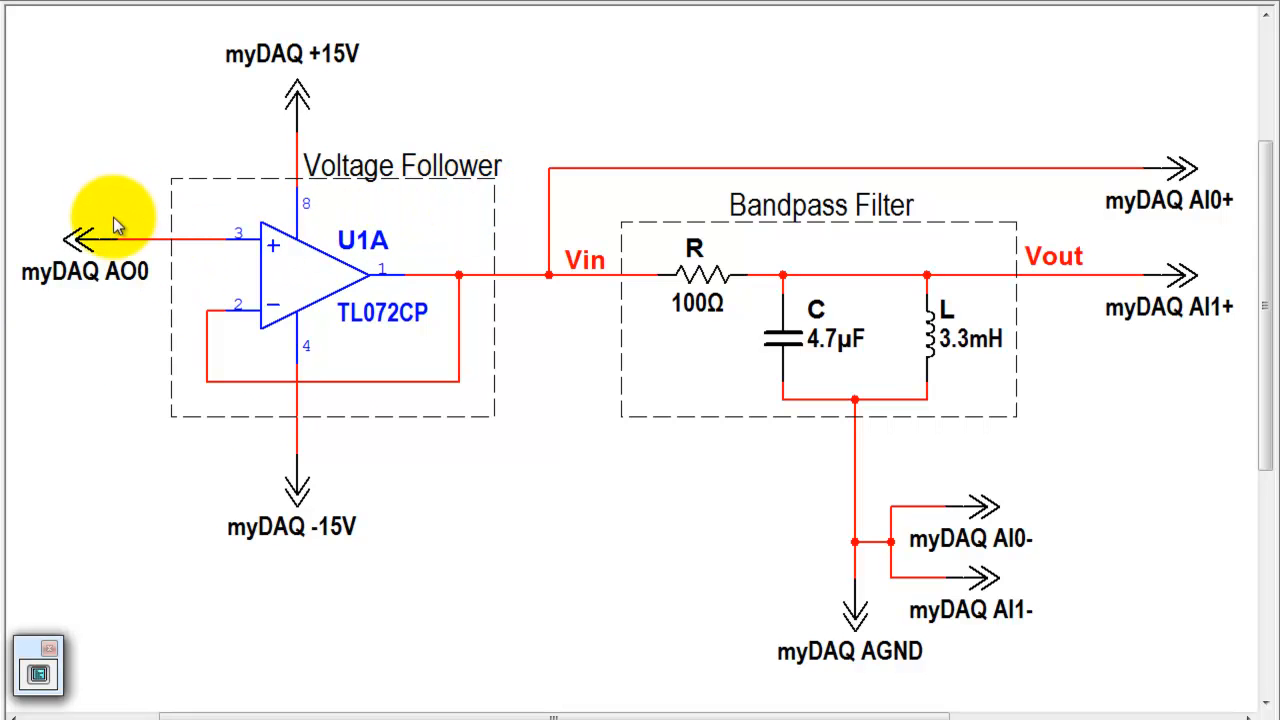
pyautogui.moveTo(564, 304)
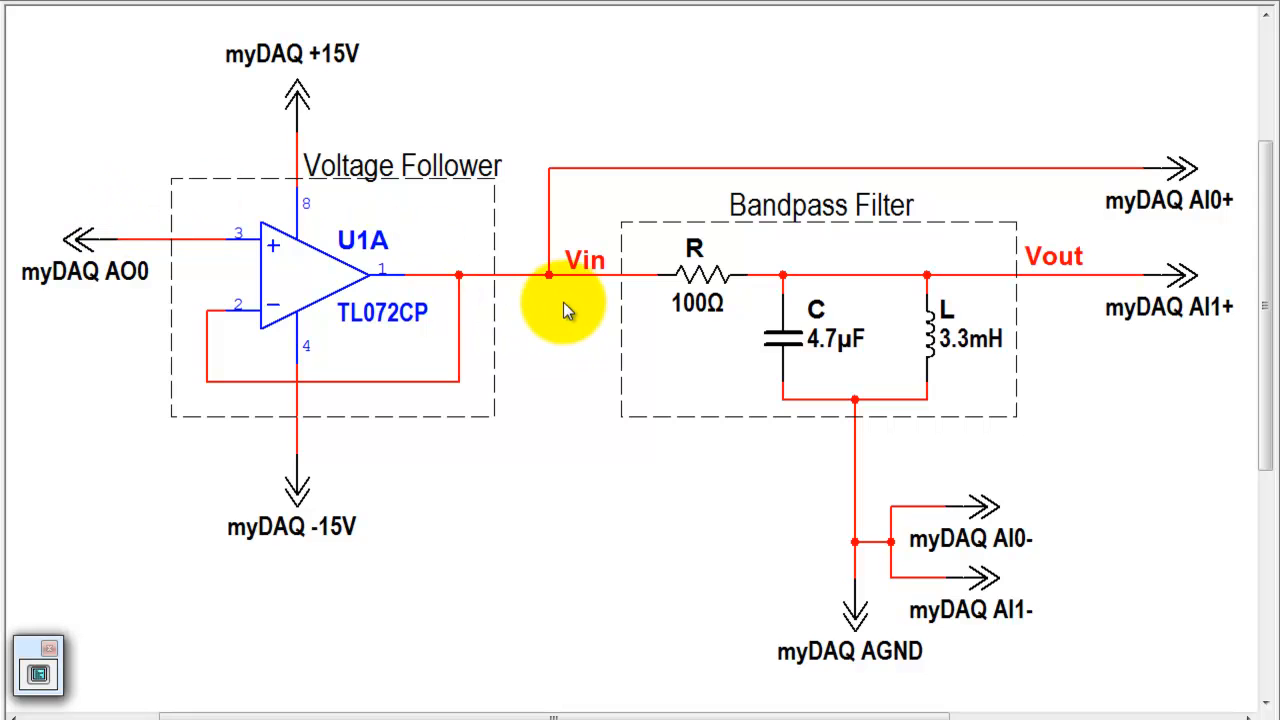
pyautogui.moveTo(984, 690)
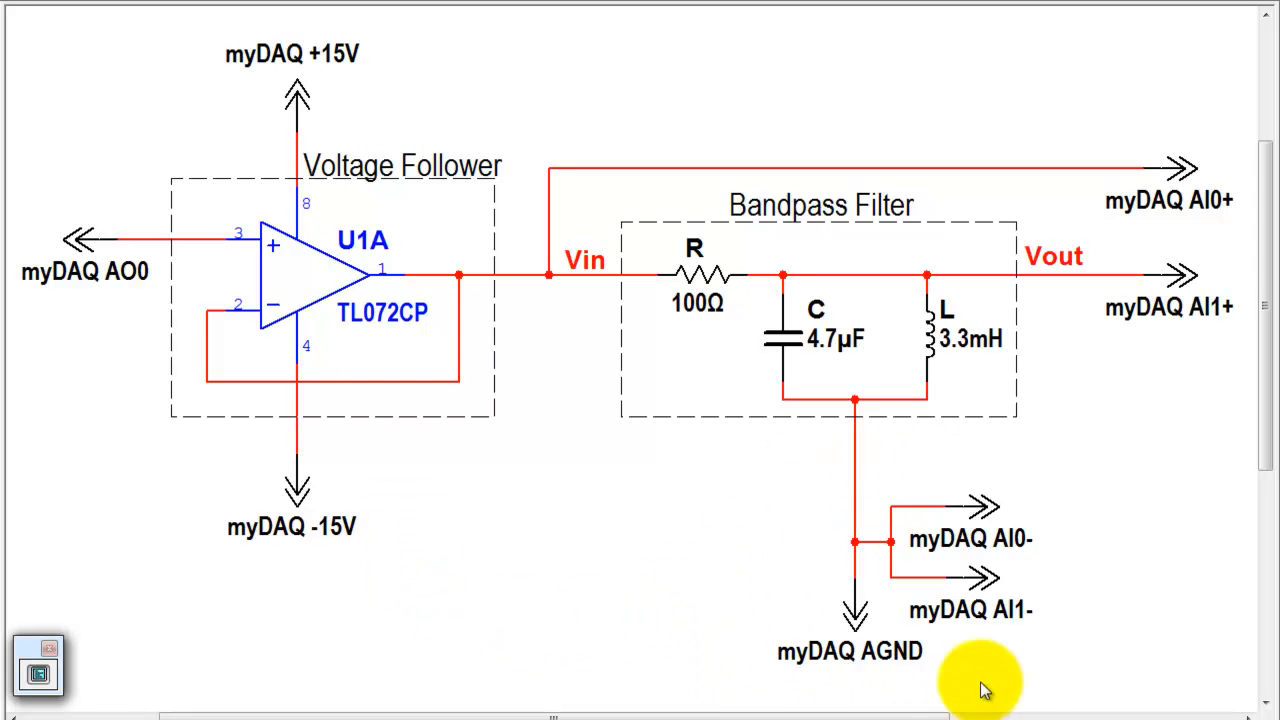
pyautogui.moveTo(1036, 496)
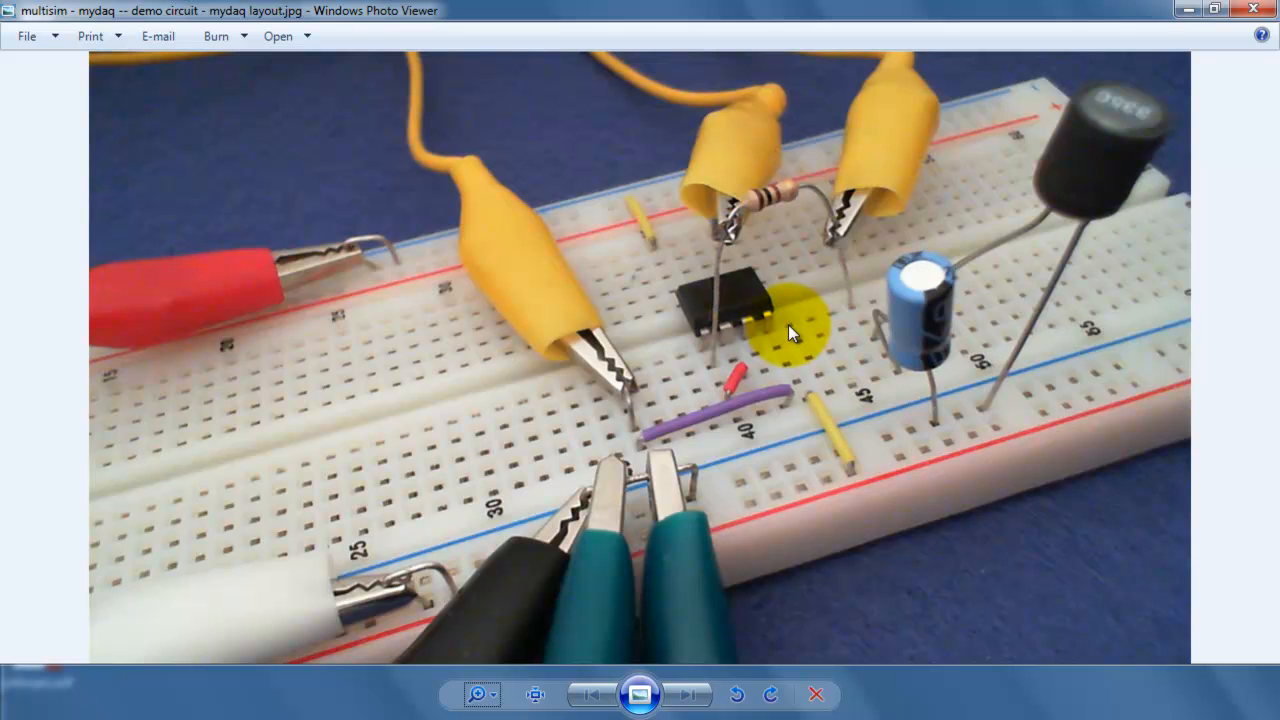
pyautogui.moveTo(452, 132)
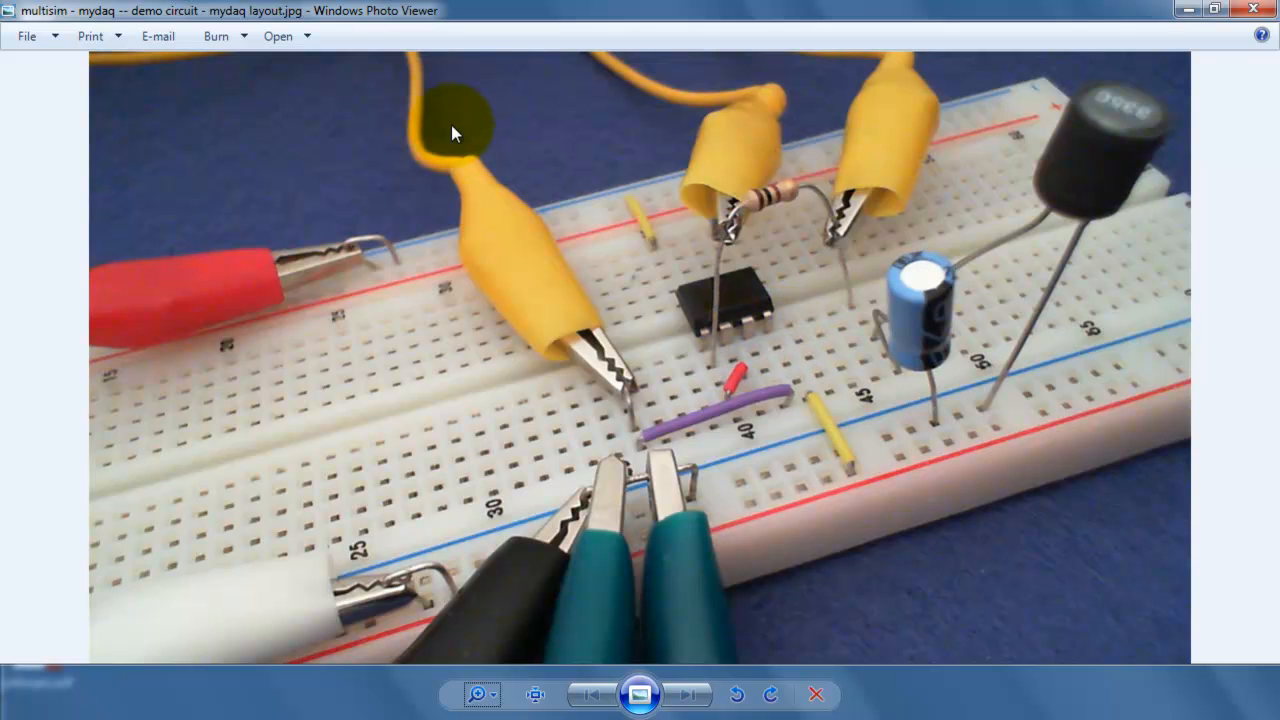
pyautogui.moveTo(640, 428)
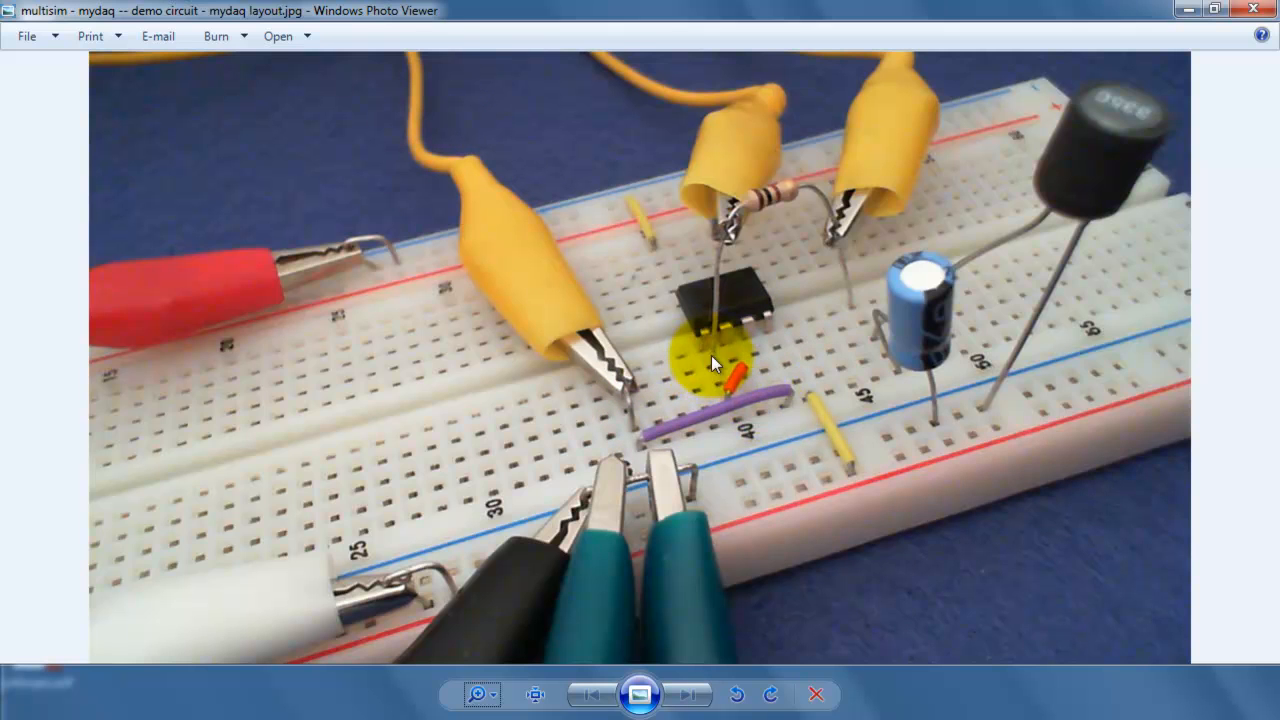
pyautogui.moveTo(600, 64)
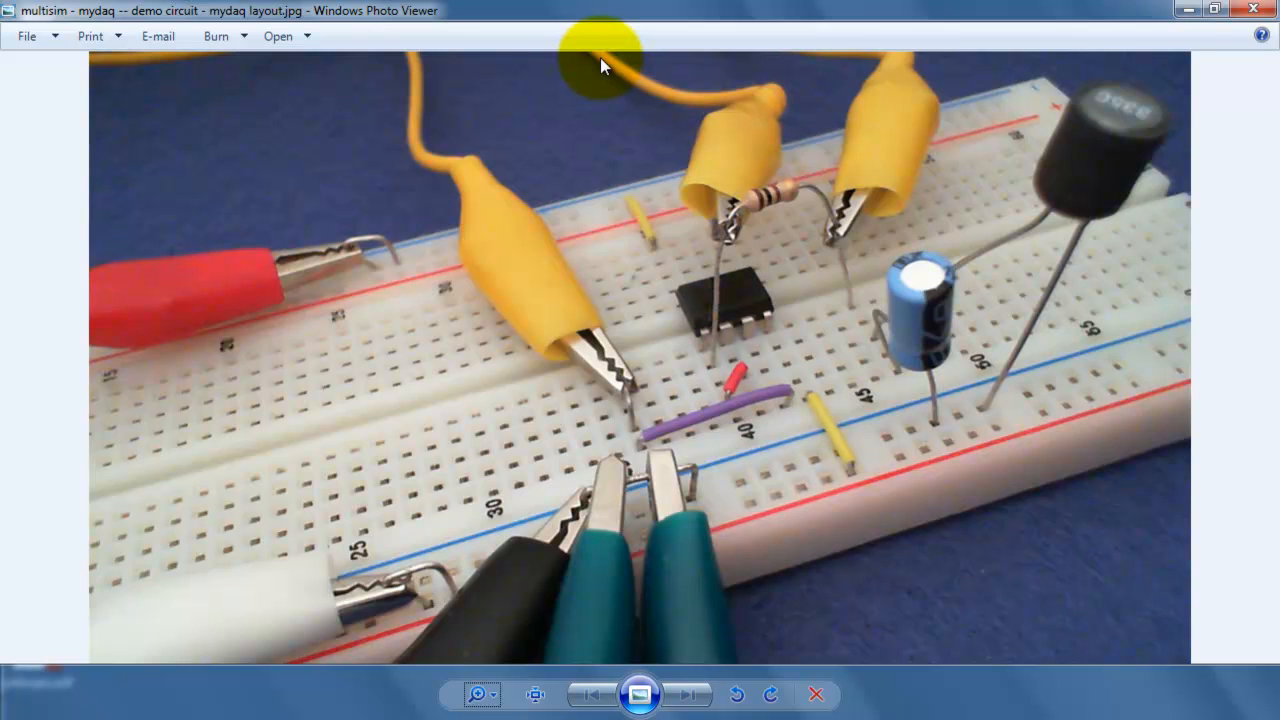
pyautogui.moveTo(740, 164)
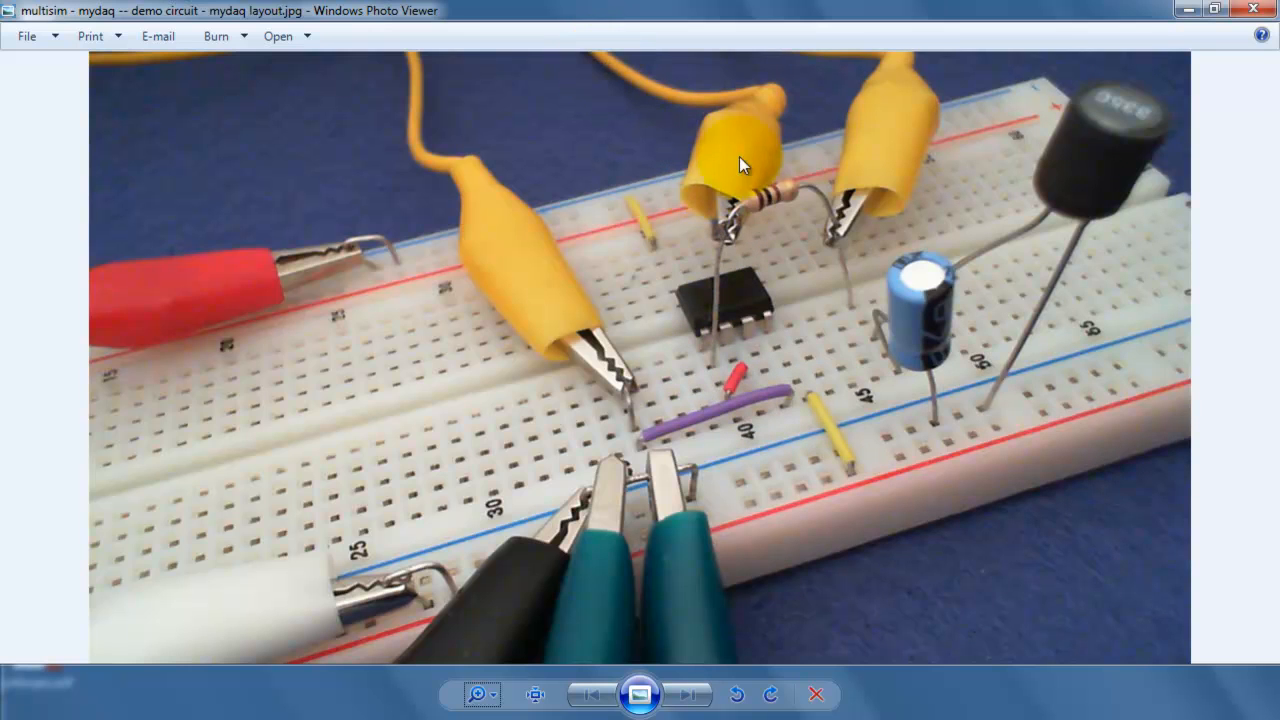
pyautogui.moveTo(838, 252)
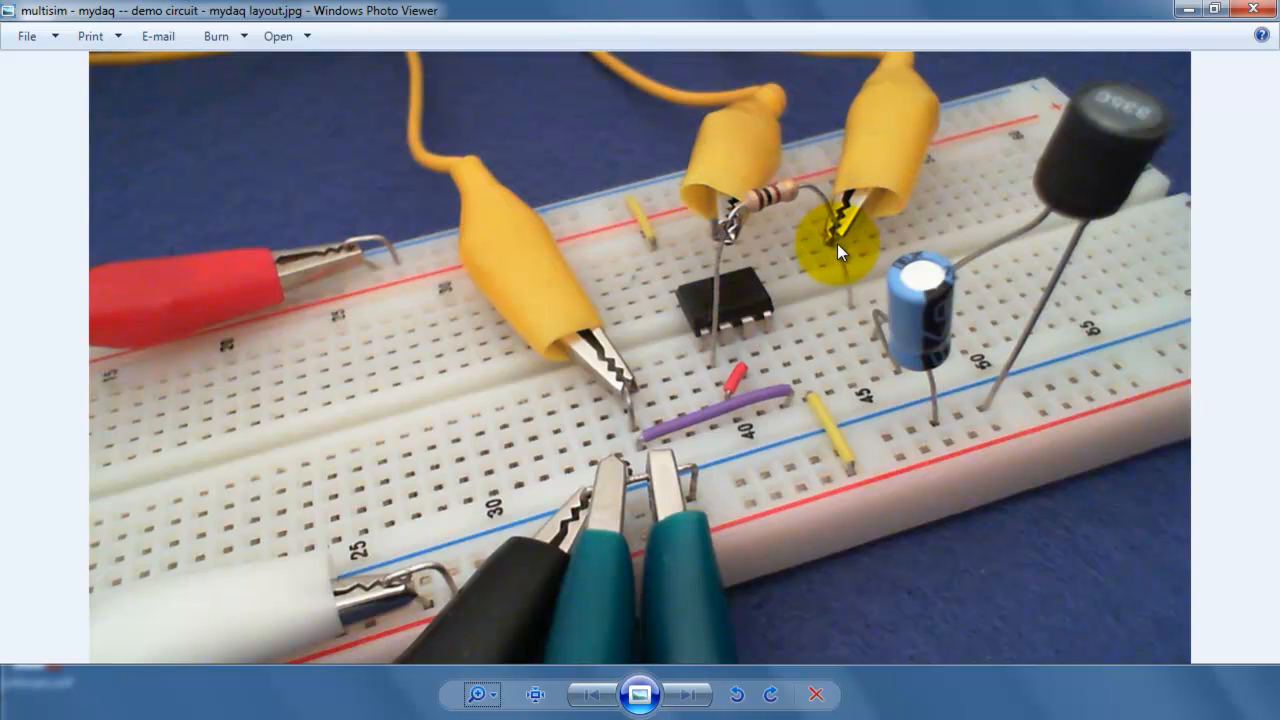
pyautogui.moveTo(904, 104)
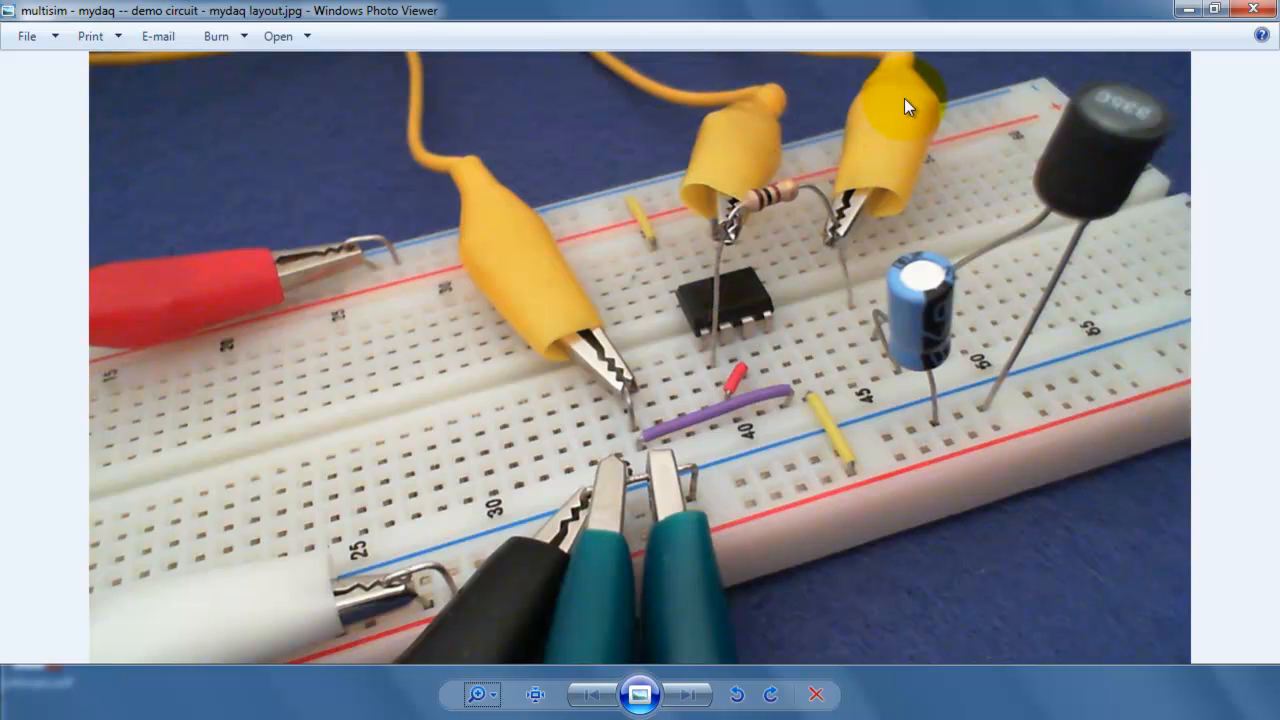
pyautogui.moveTo(732, 510)
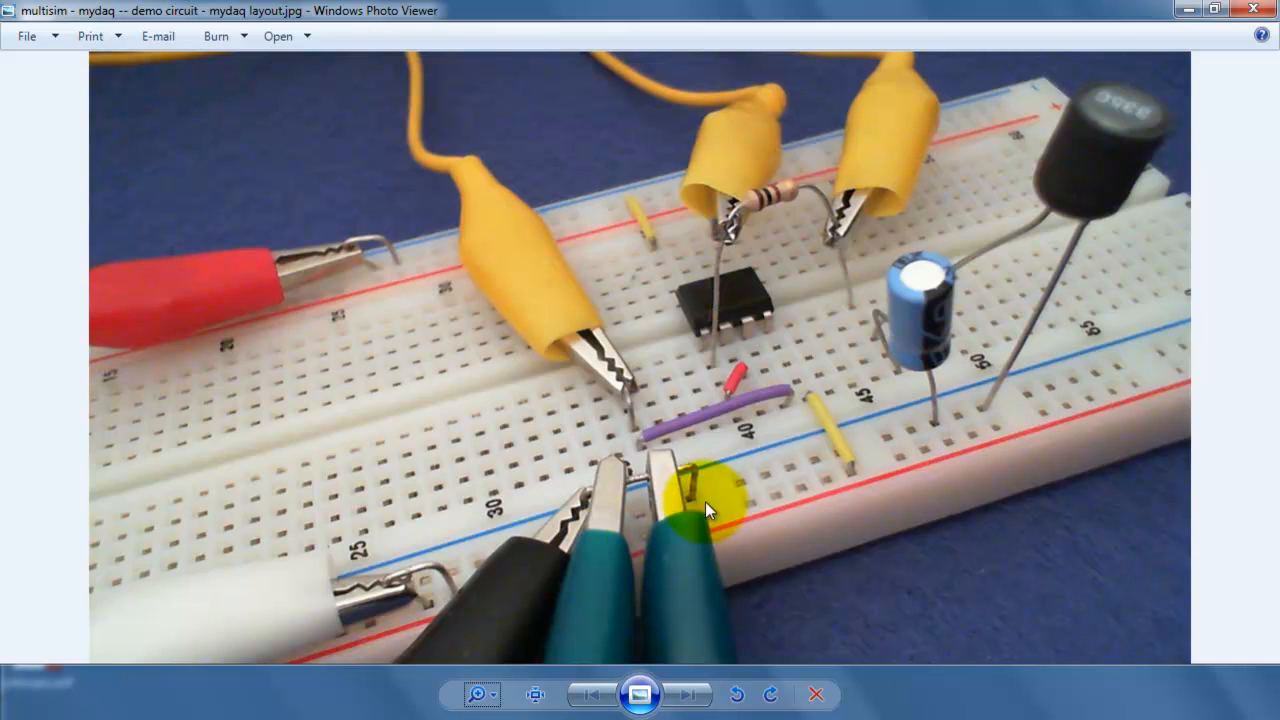
pyautogui.moveTo(388, 472)
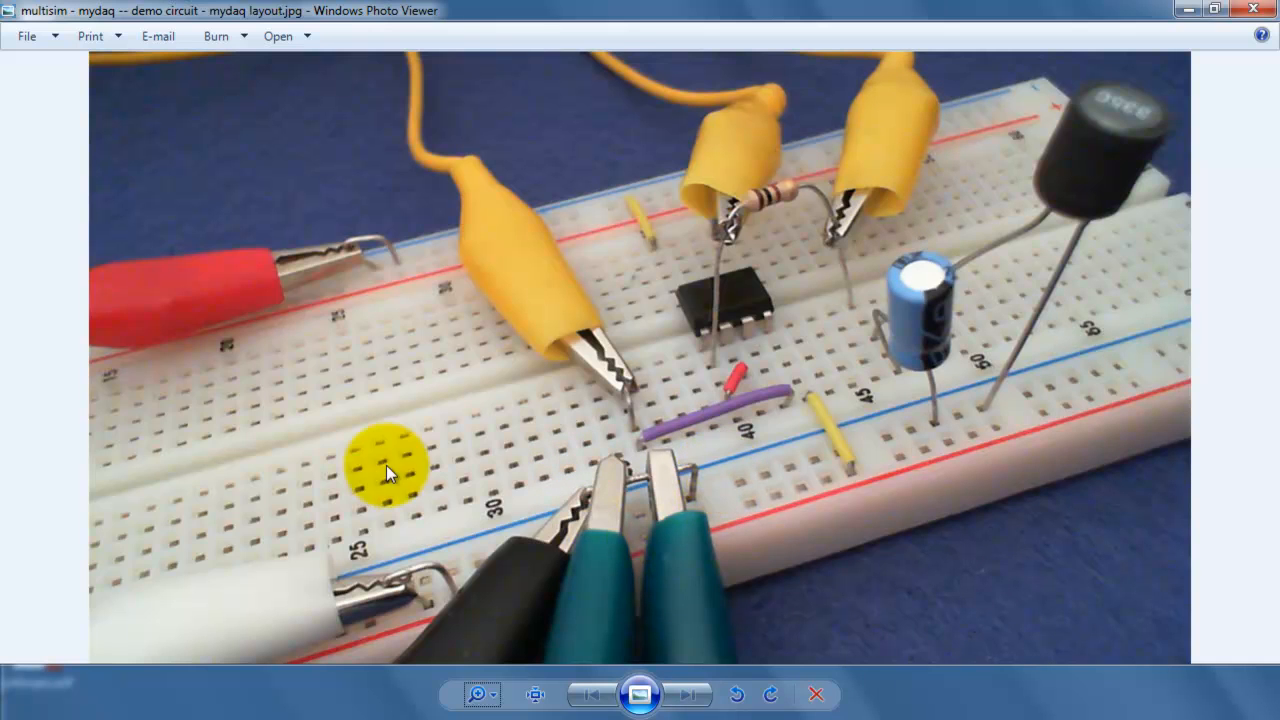
pyautogui.moveTo(240, 296)
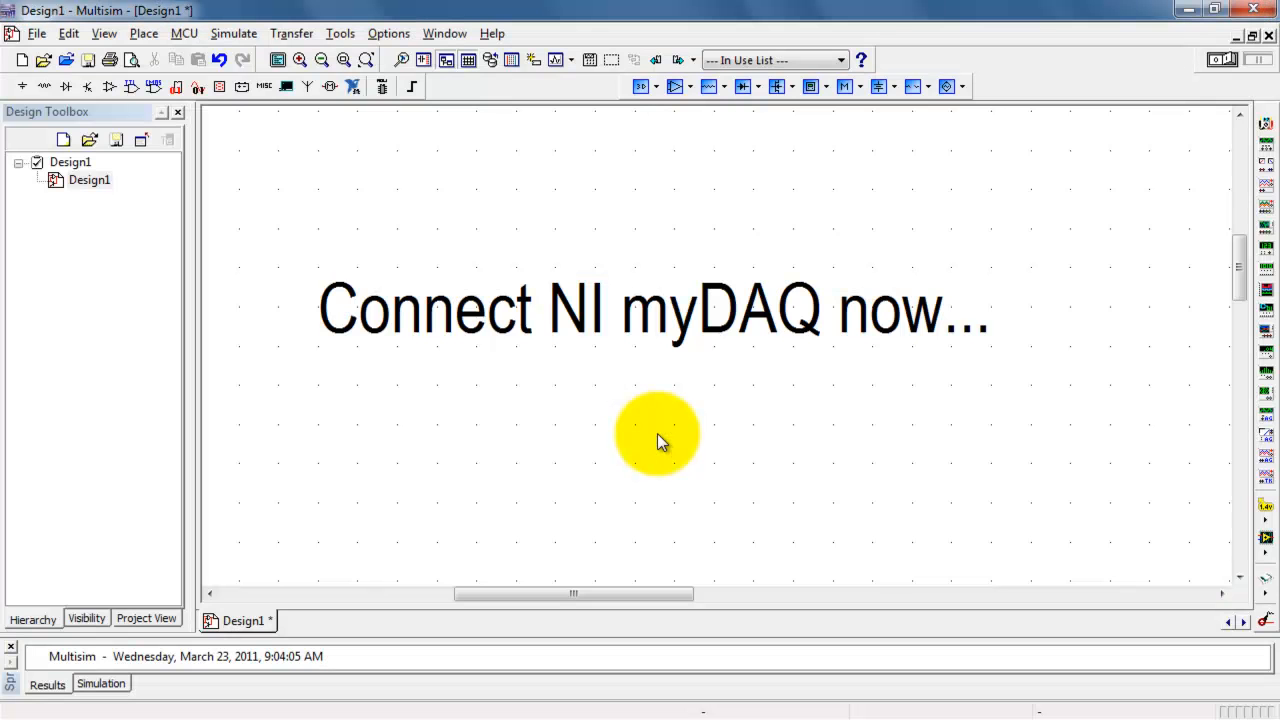
pyautogui.moveTo(250, 348)
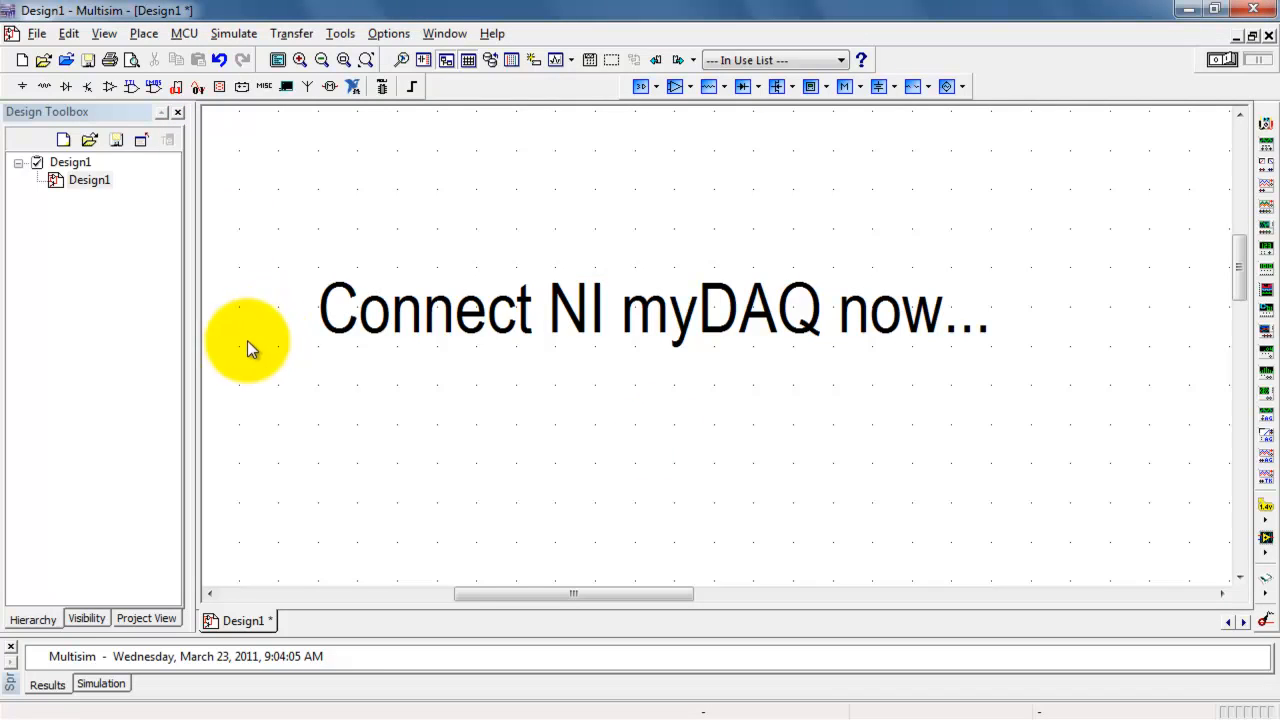
pyautogui.moveTo(1010, 370)
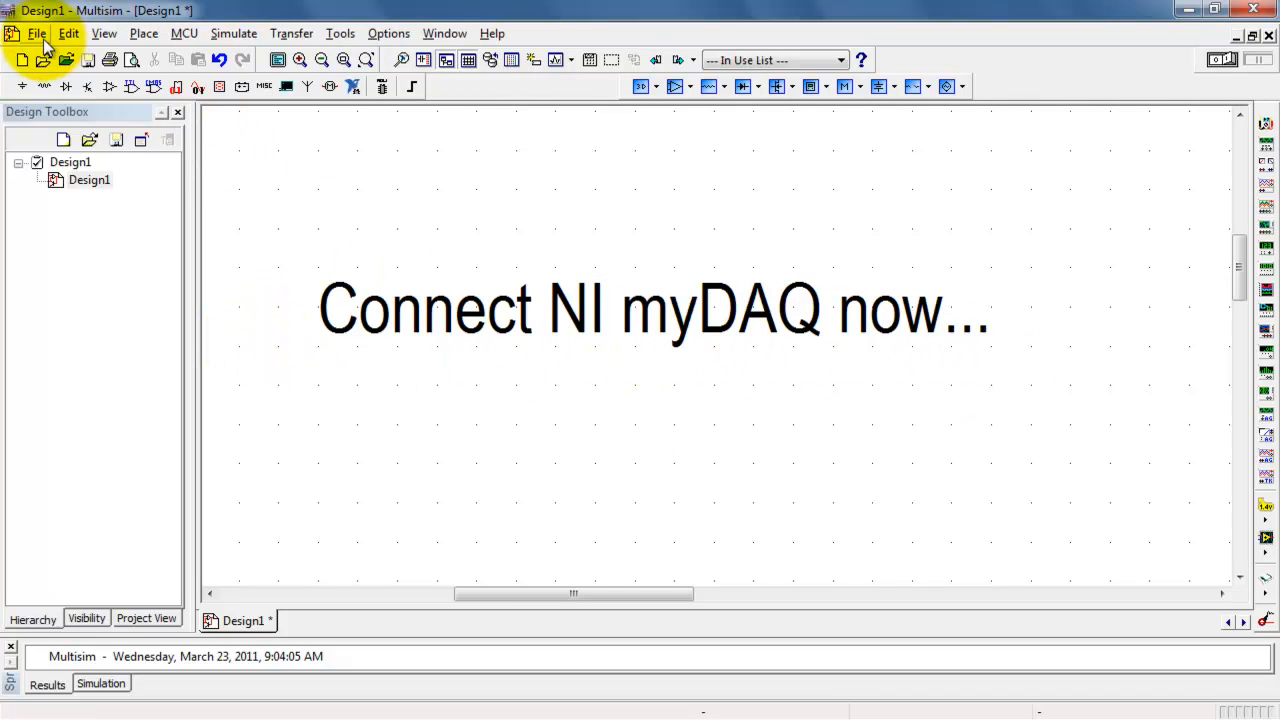
# Step: Start a new NI myDAQ design from the File menu and dismiss the success message
pyautogui.click(36, 32)
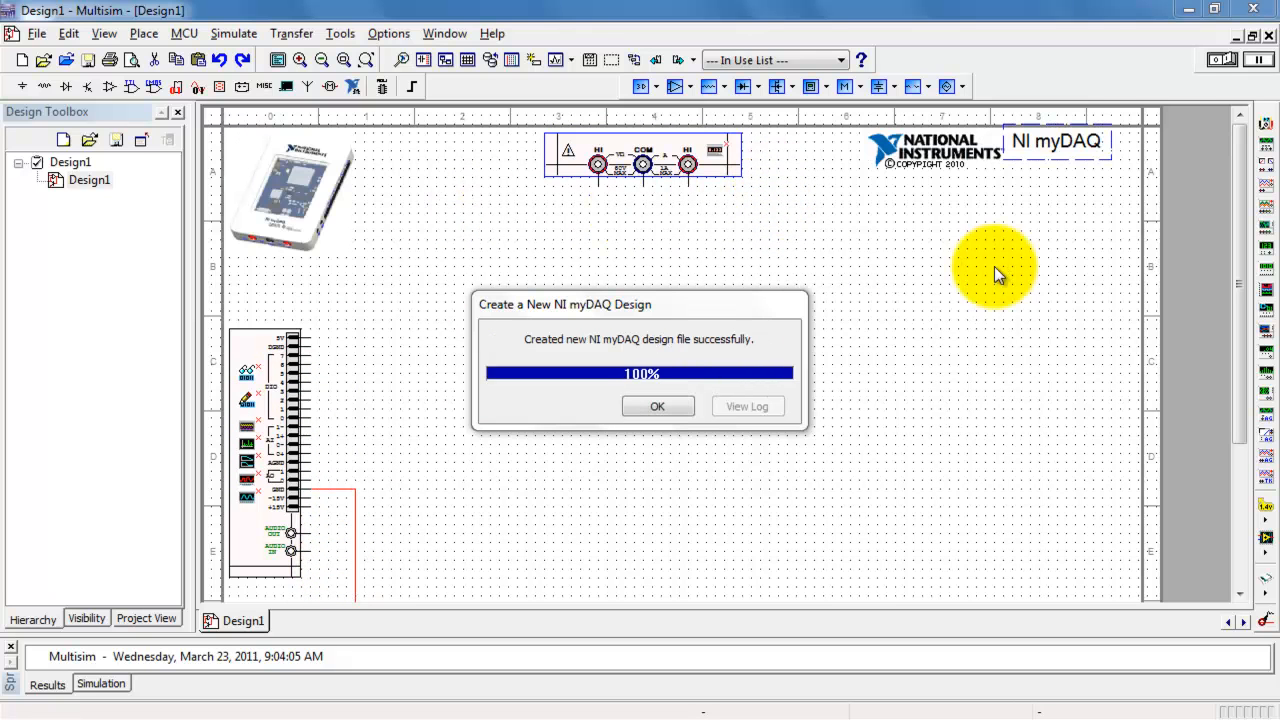
pyautogui.click(656, 406)
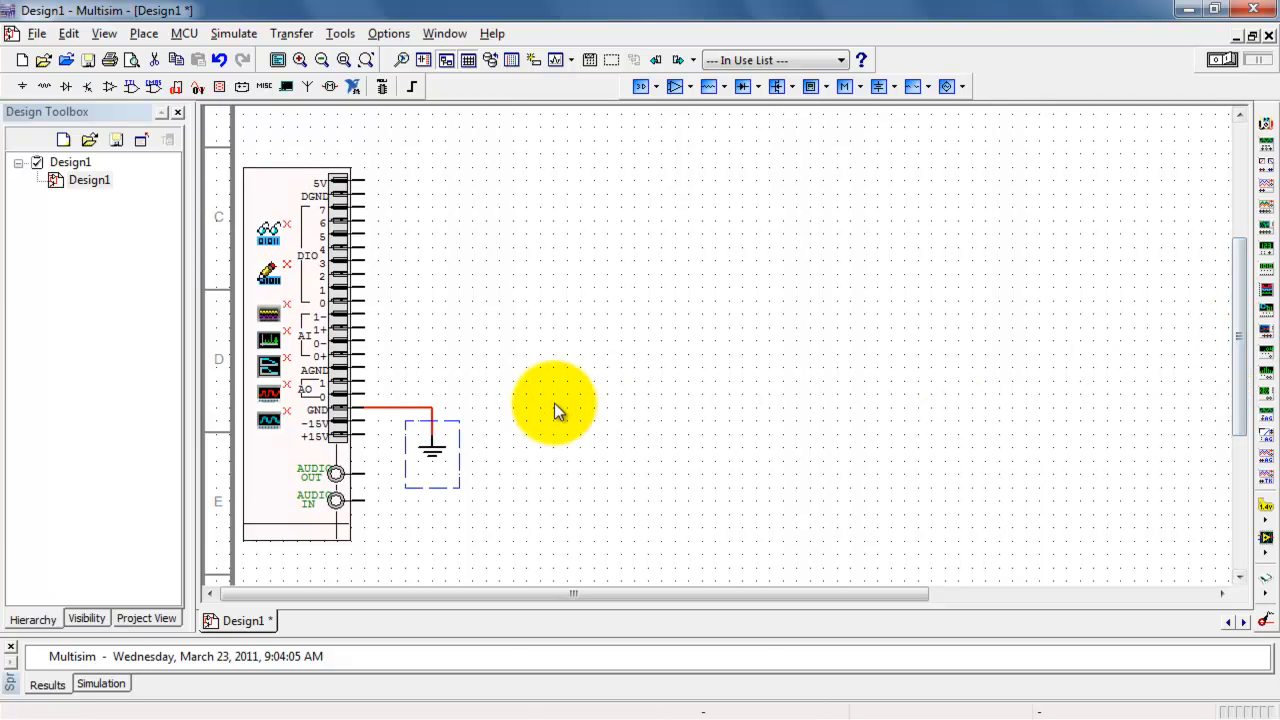
pyautogui.moveTo(540, 372)
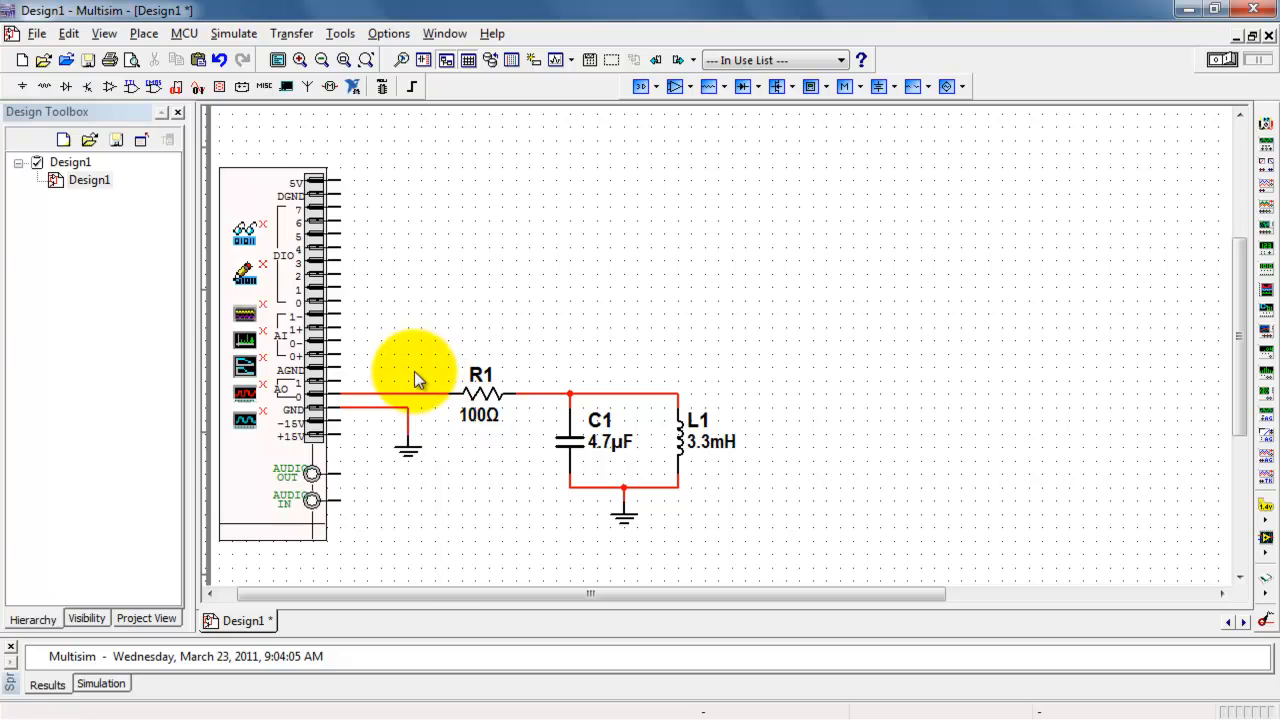
pyautogui.moveTo(352, 358)
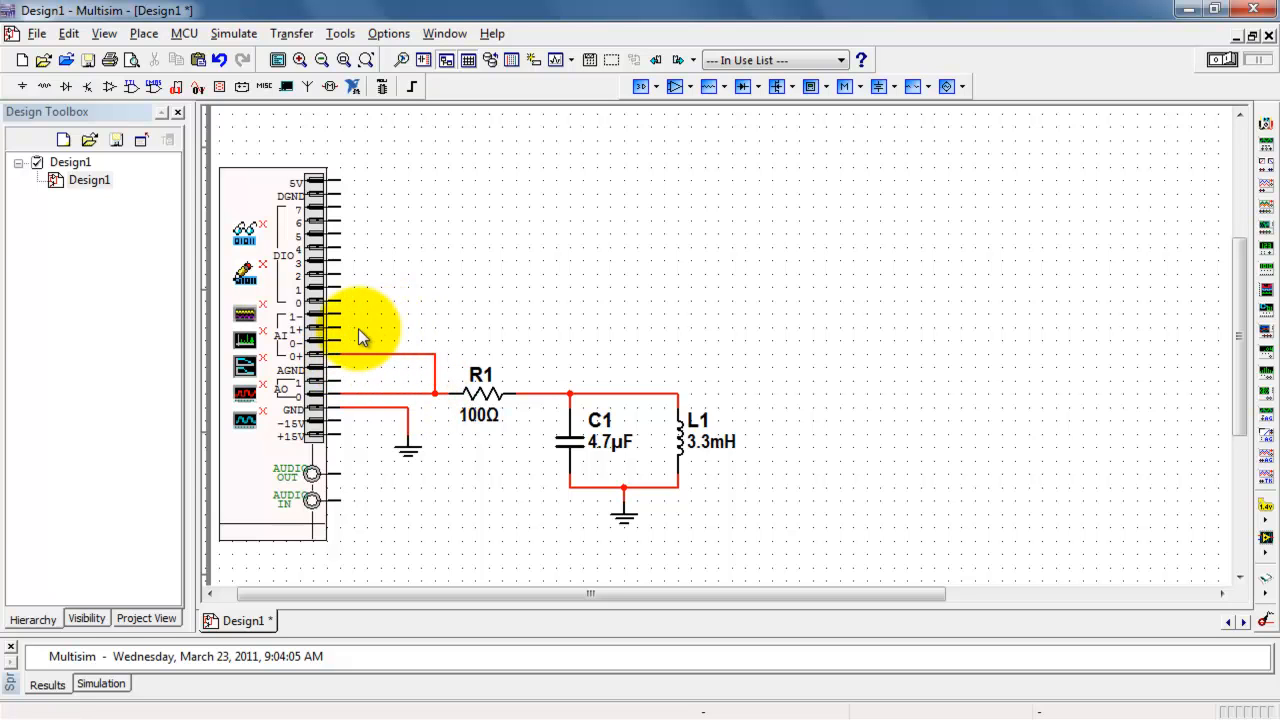
# Step: Wire a myDAQ terminal to the RLC filter node
pyautogui.moveTo(340, 330); pyautogui.dragTo(664, 384)
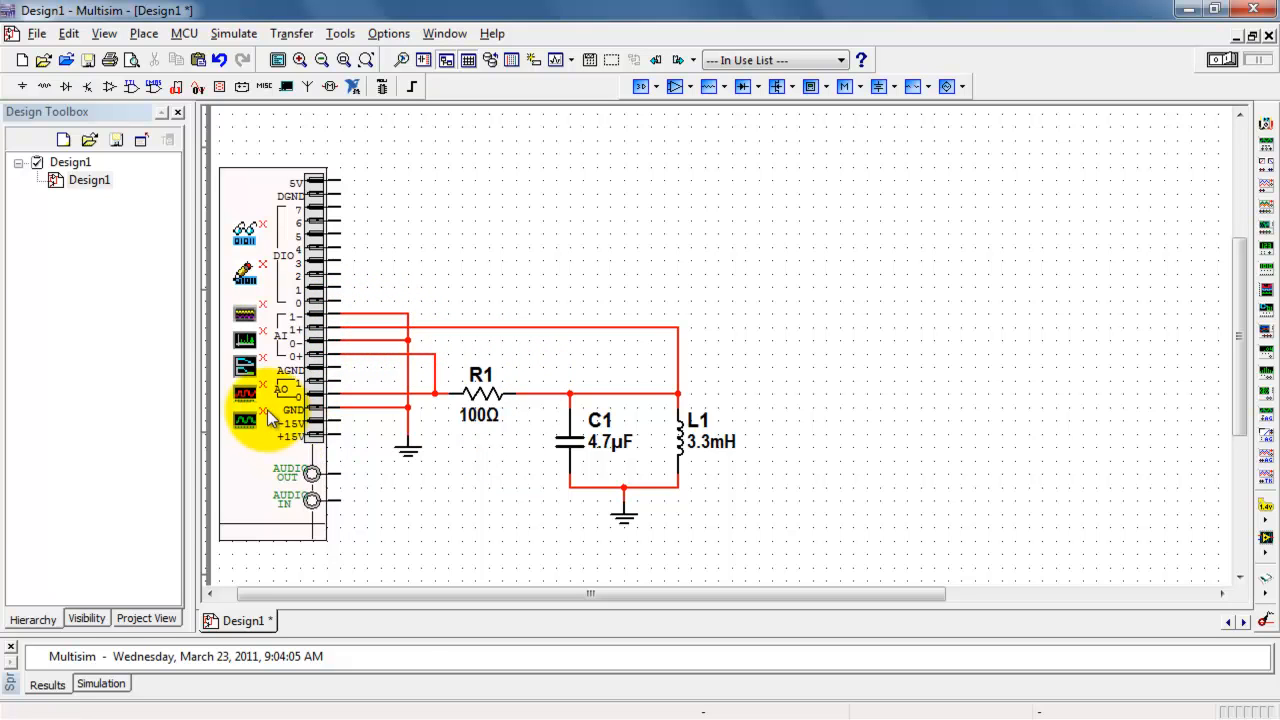
pyautogui.moveTo(244, 370)
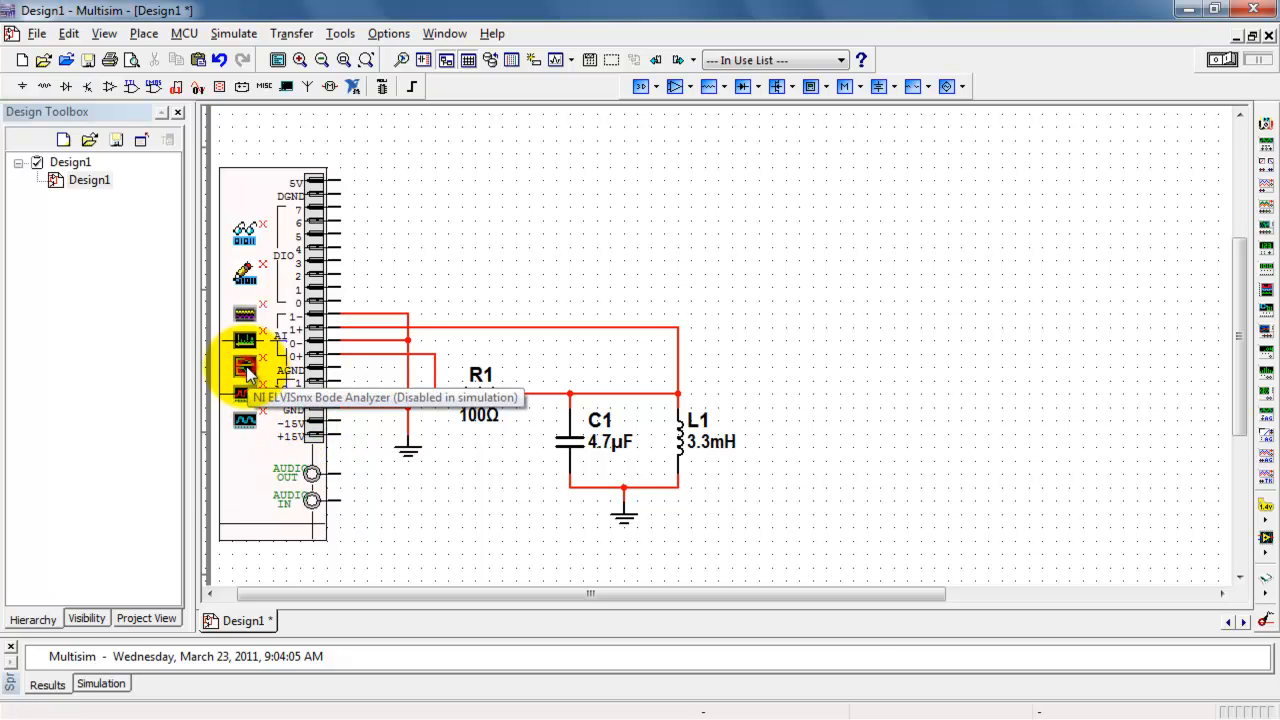
# Step: Bring up the Bode Analyzer instrument and switch the circuit simulation on
pyautogui.doubleClick(244, 364)
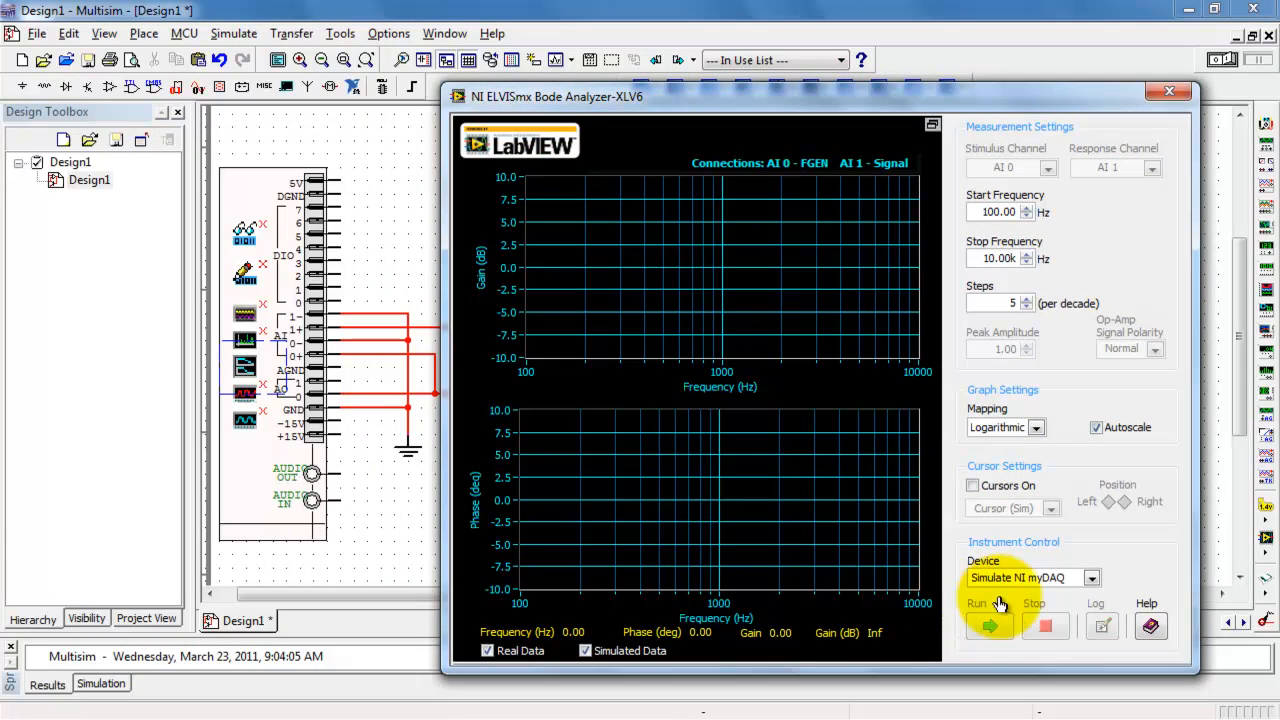
pyautogui.moveTo(1102, 604)
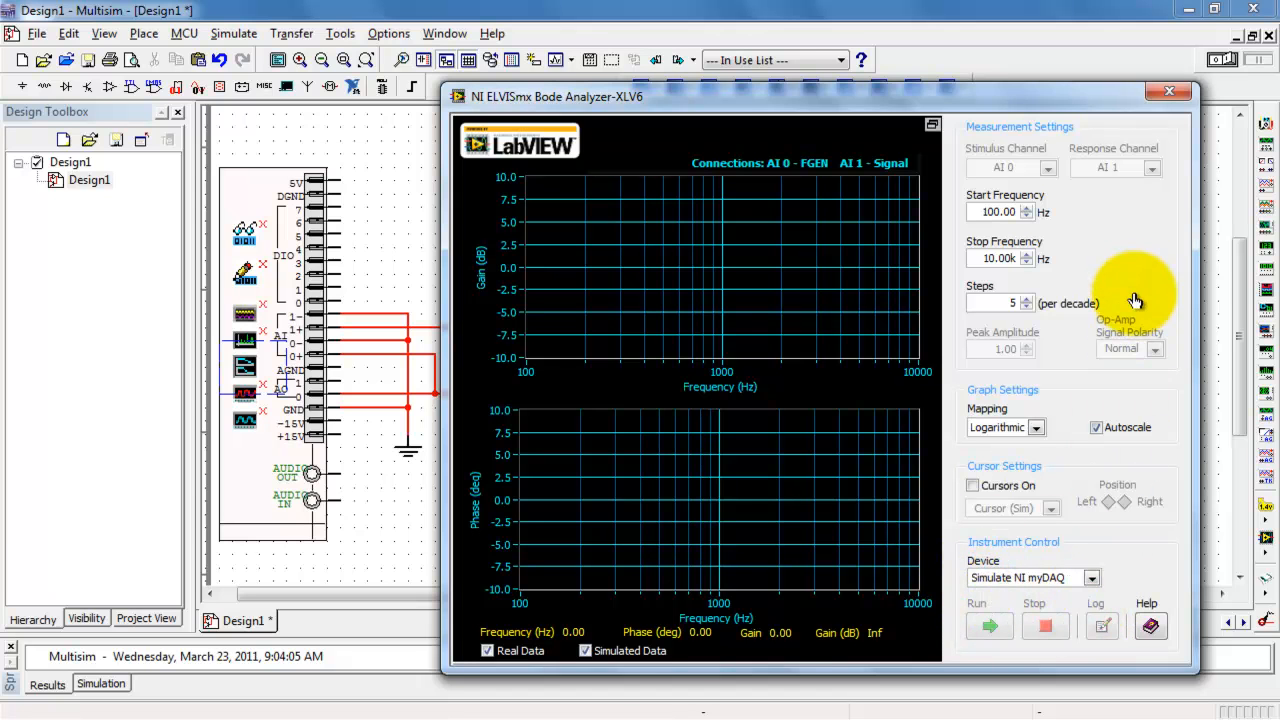
pyautogui.click(1224, 60)
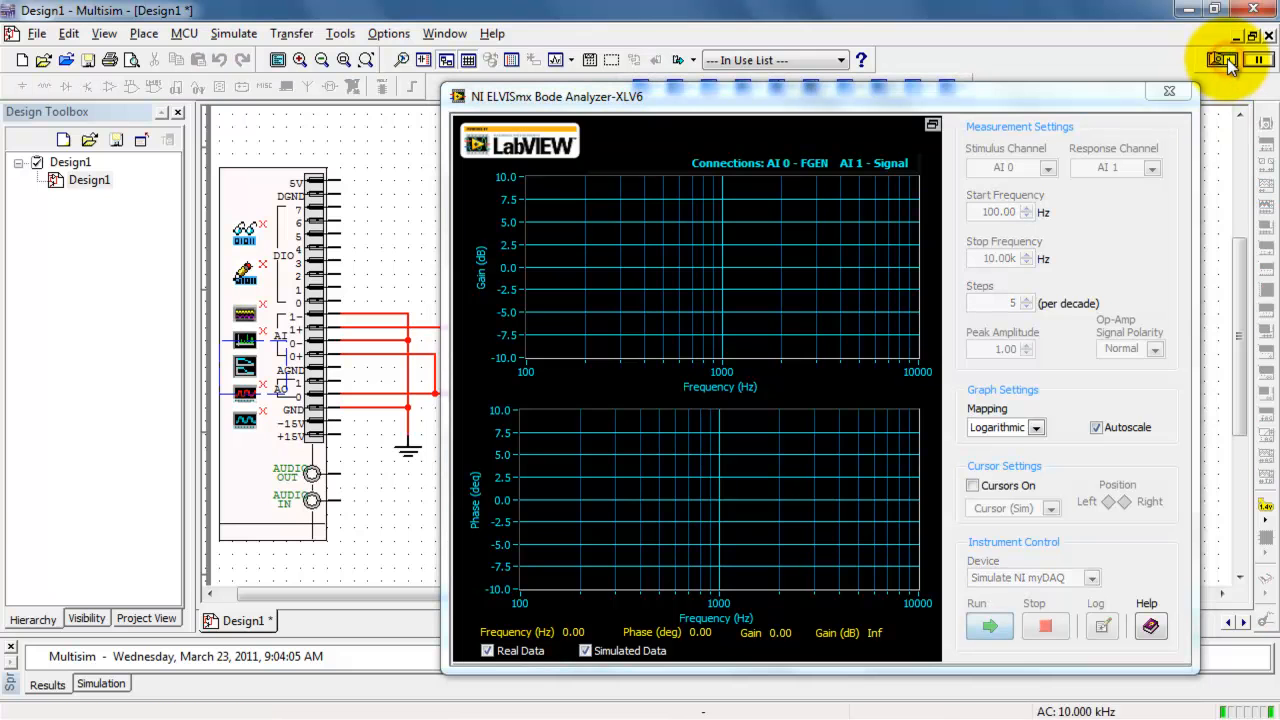
pyautogui.click(1224, 60)
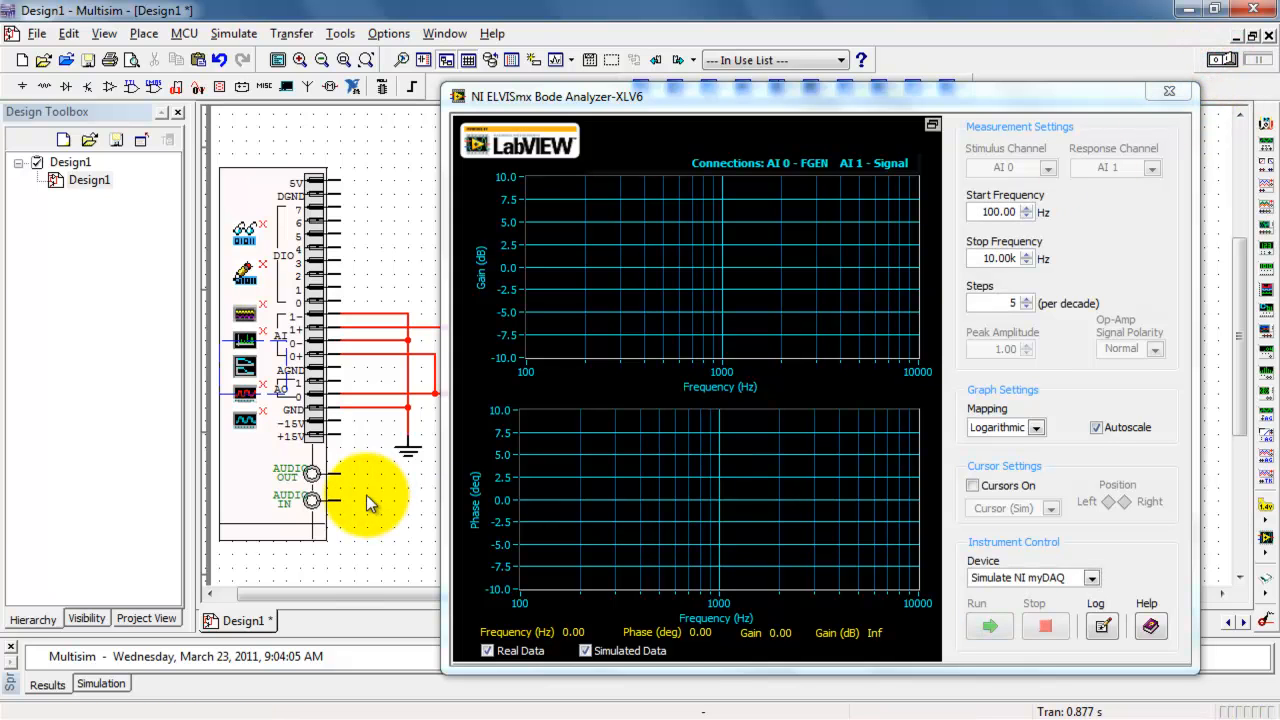
pyautogui.moveTo(248, 440)
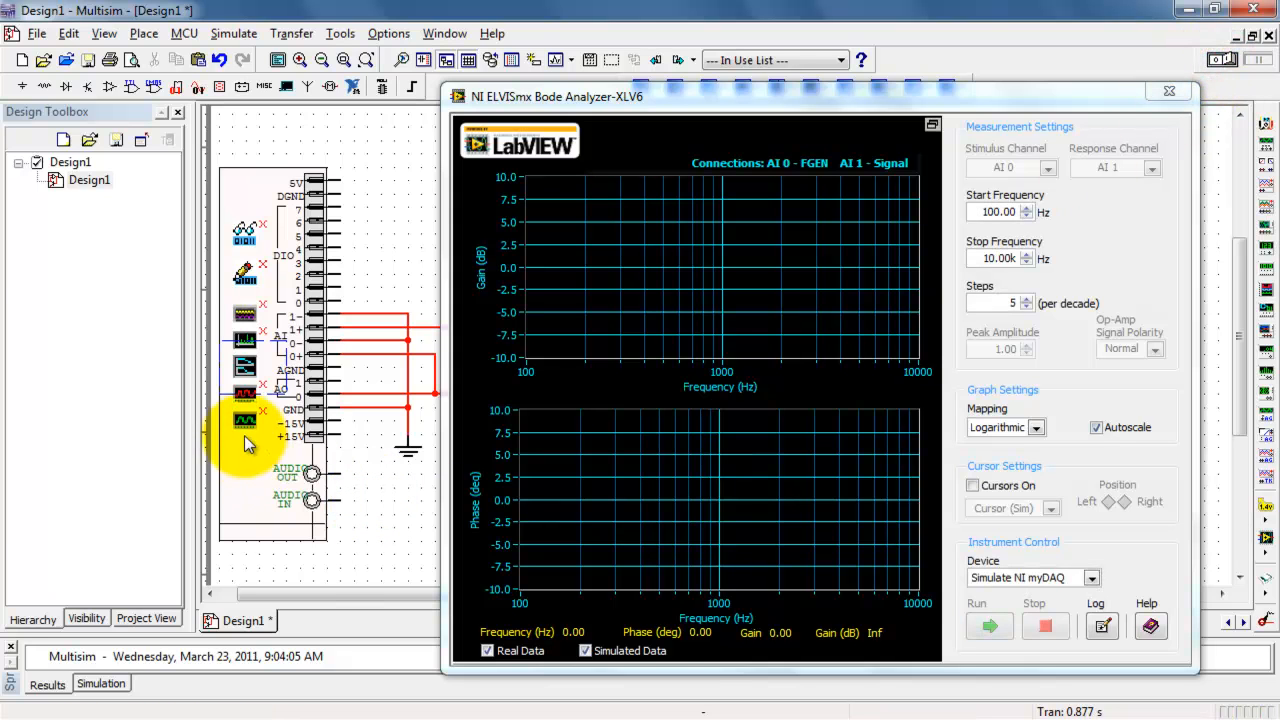
pyautogui.moveTo(244, 420)
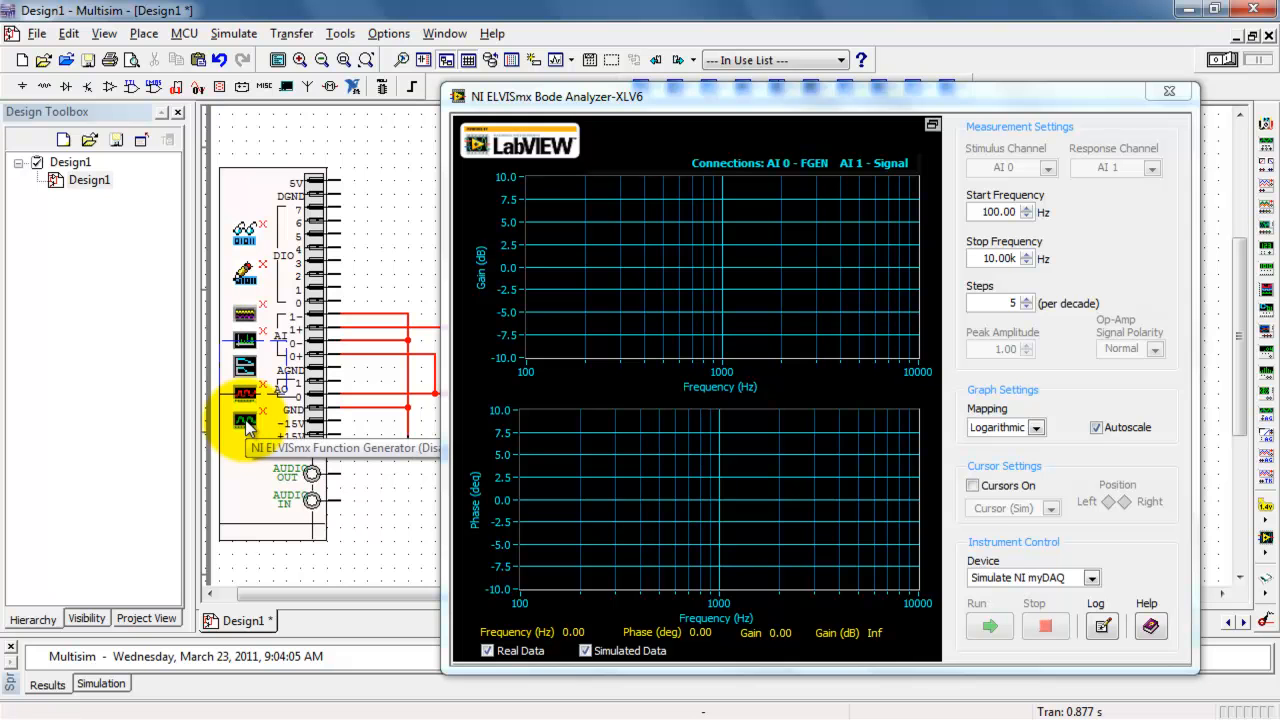
# Step: Bring up the NI ELVISmx Function Generator panel and move it beside the Bode Analyzer
pyautogui.doubleClick(244, 420)
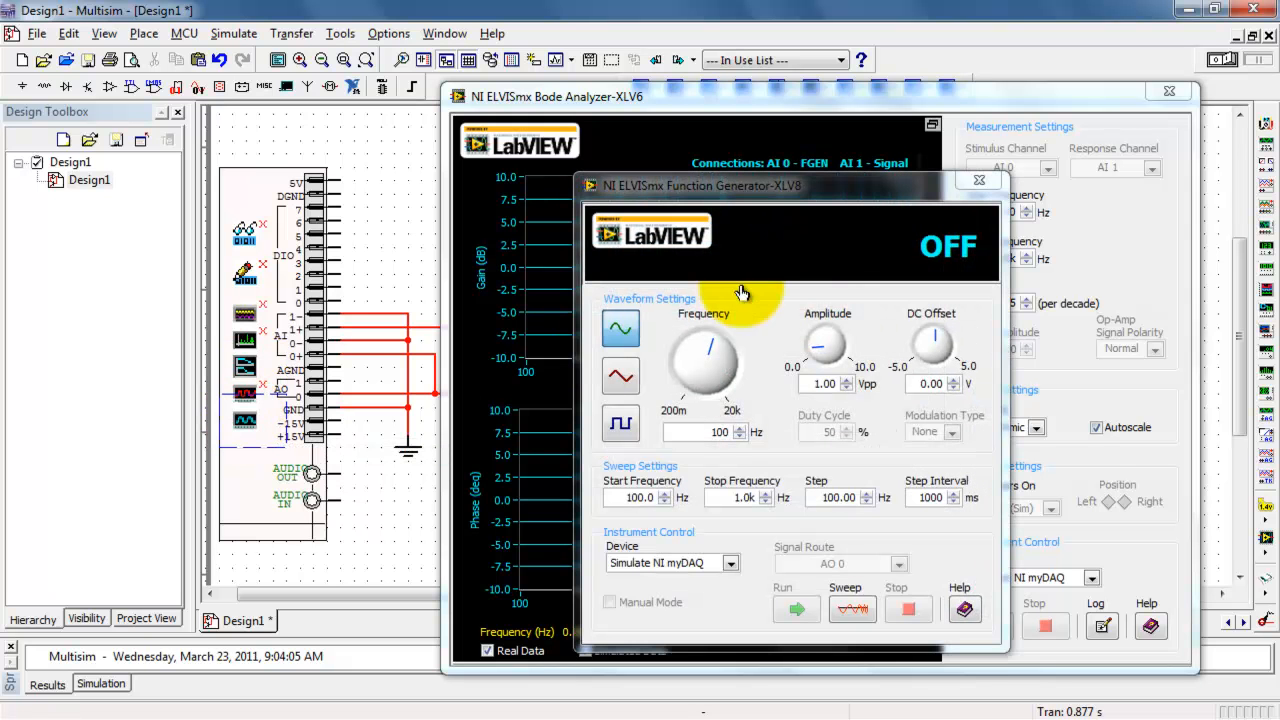
pyautogui.moveTo(744, 186); pyautogui.dragTo(268, 188)
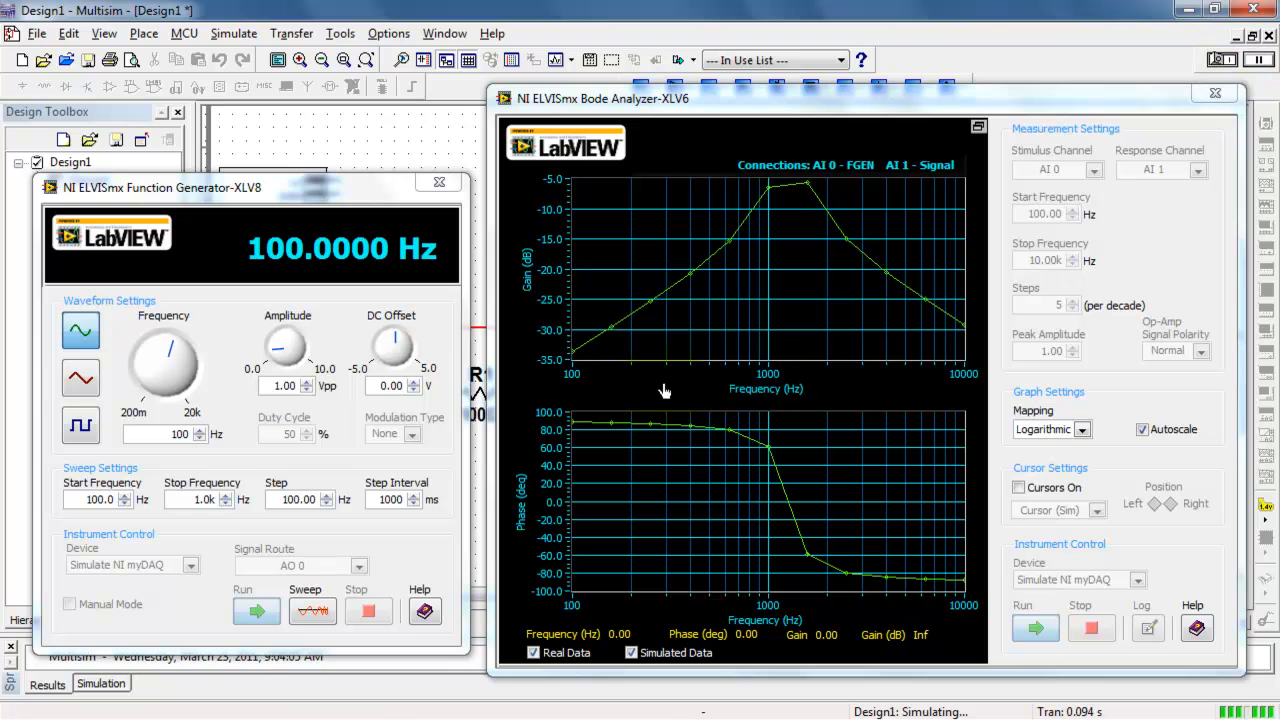
pyautogui.moveTo(480, 278)
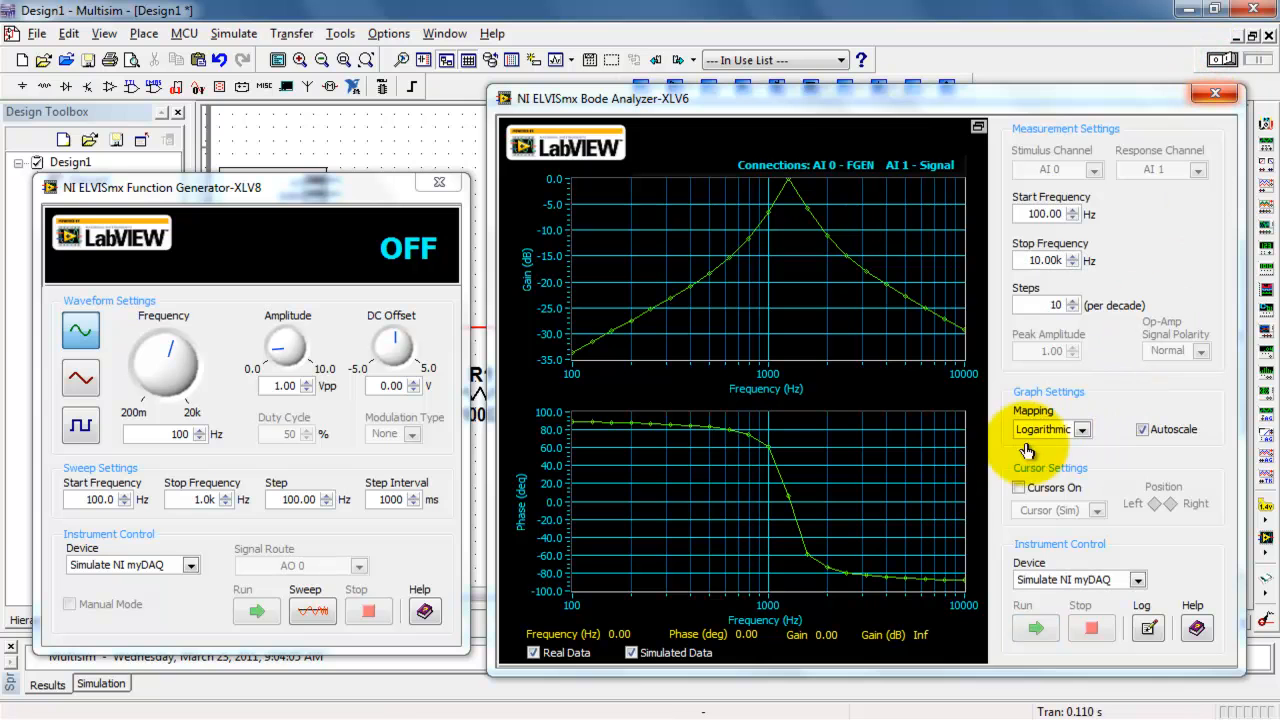
pyautogui.moveTo(548, 388)
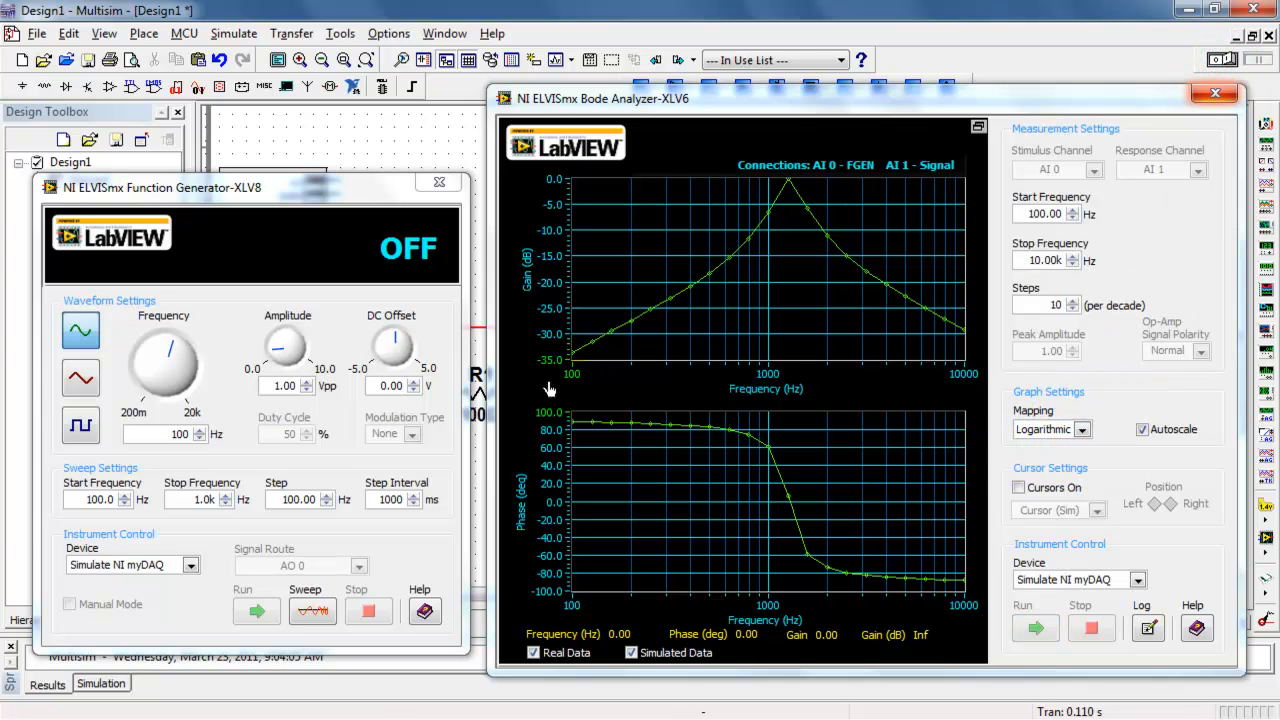
pyautogui.moveTo(548, 378)
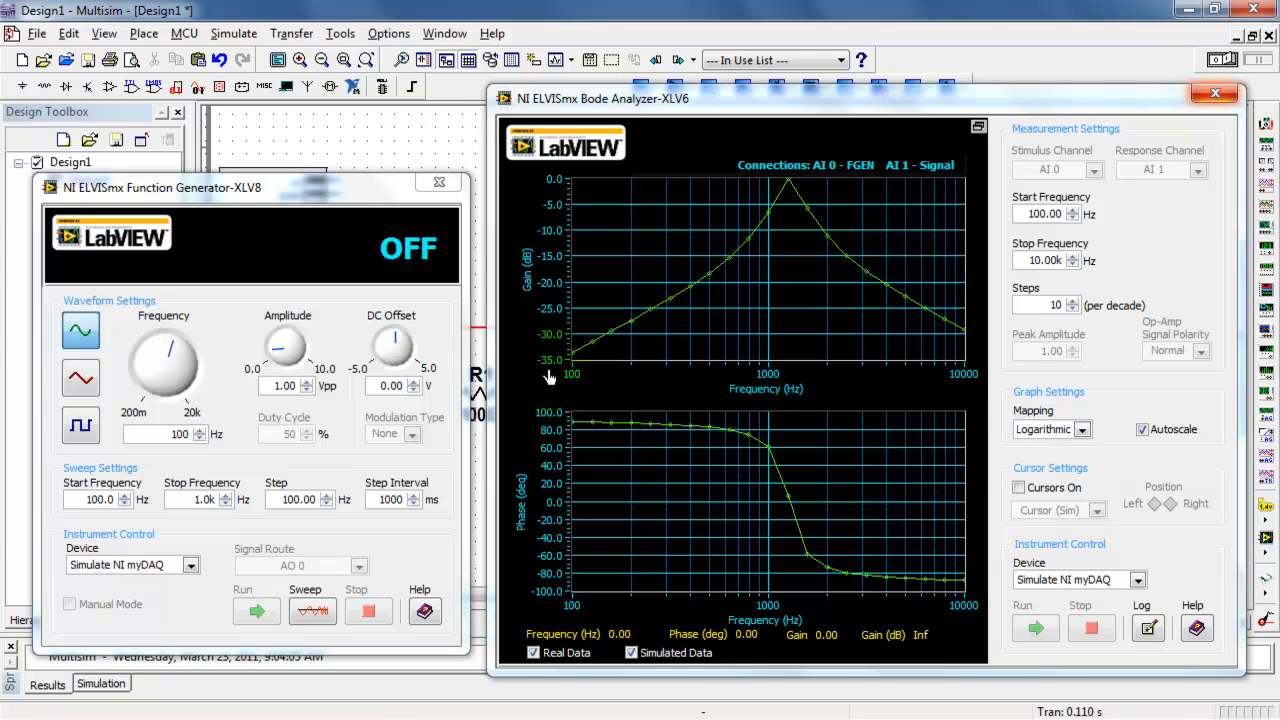
# Step: Set the Bode gain graph Mapping from Logarithmic to Linear
pyautogui.click(1084, 428)
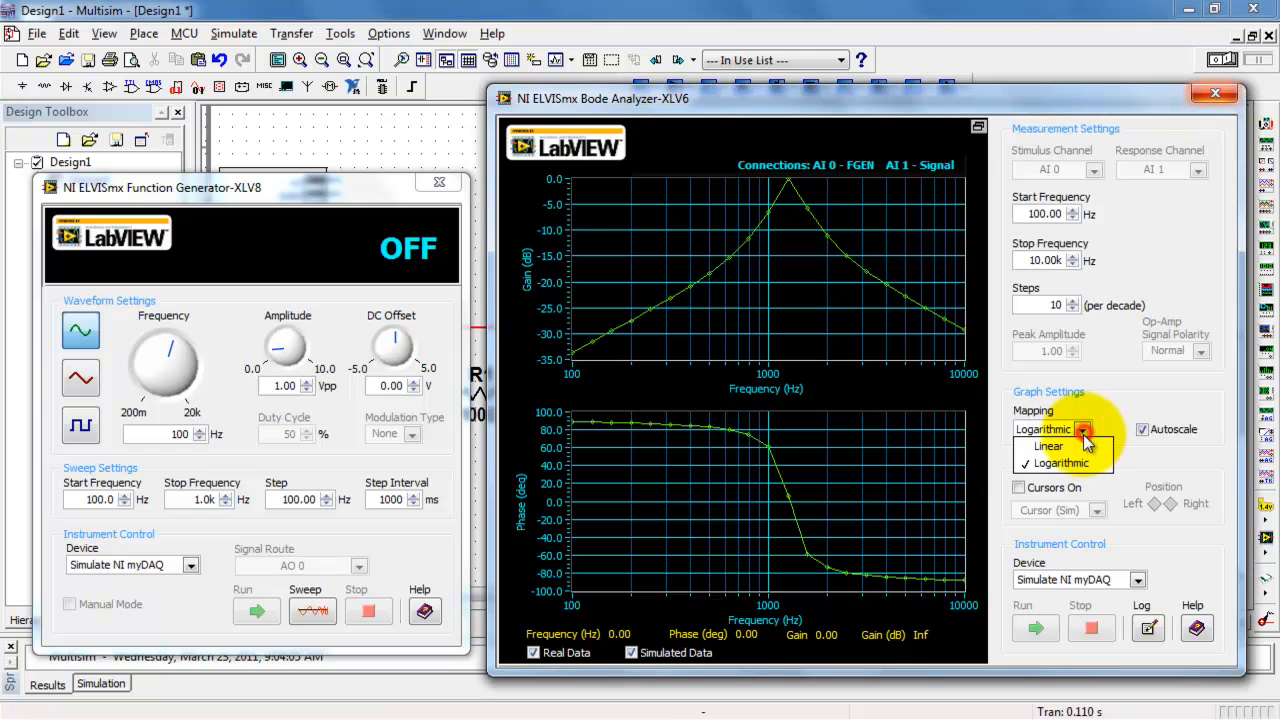
pyautogui.click(1048, 446)
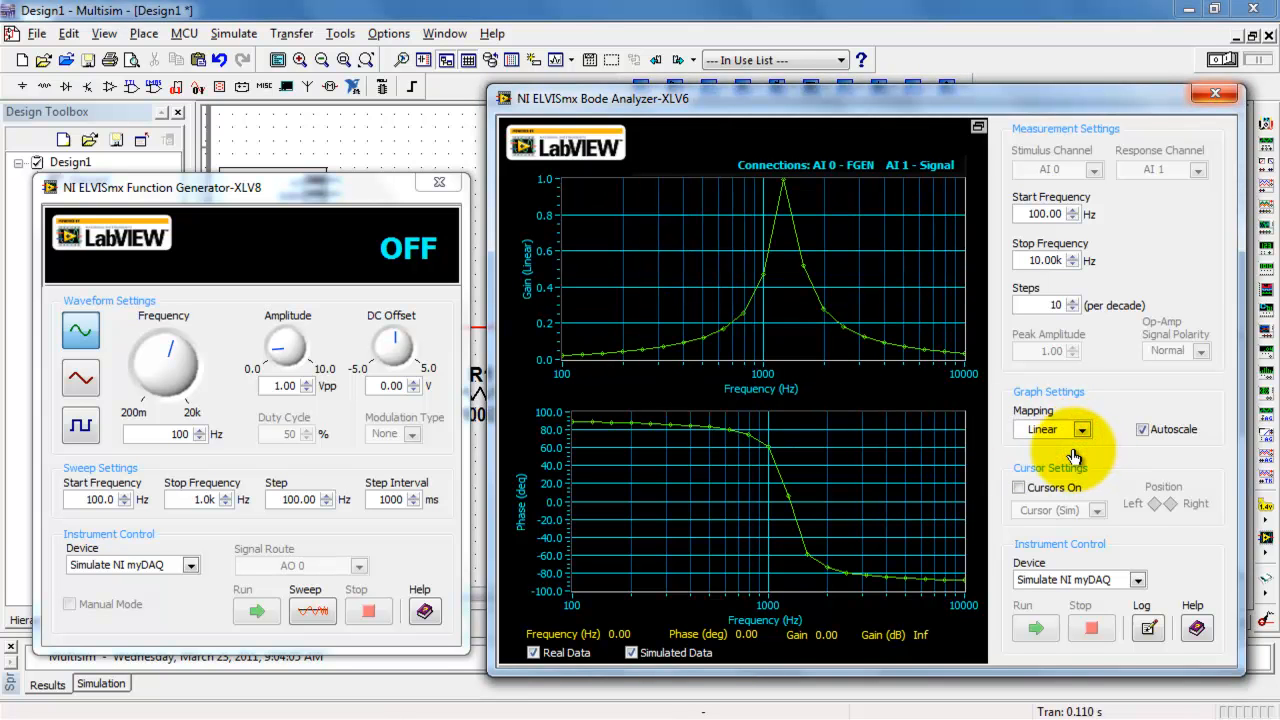
pyautogui.moveTo(456, 264)
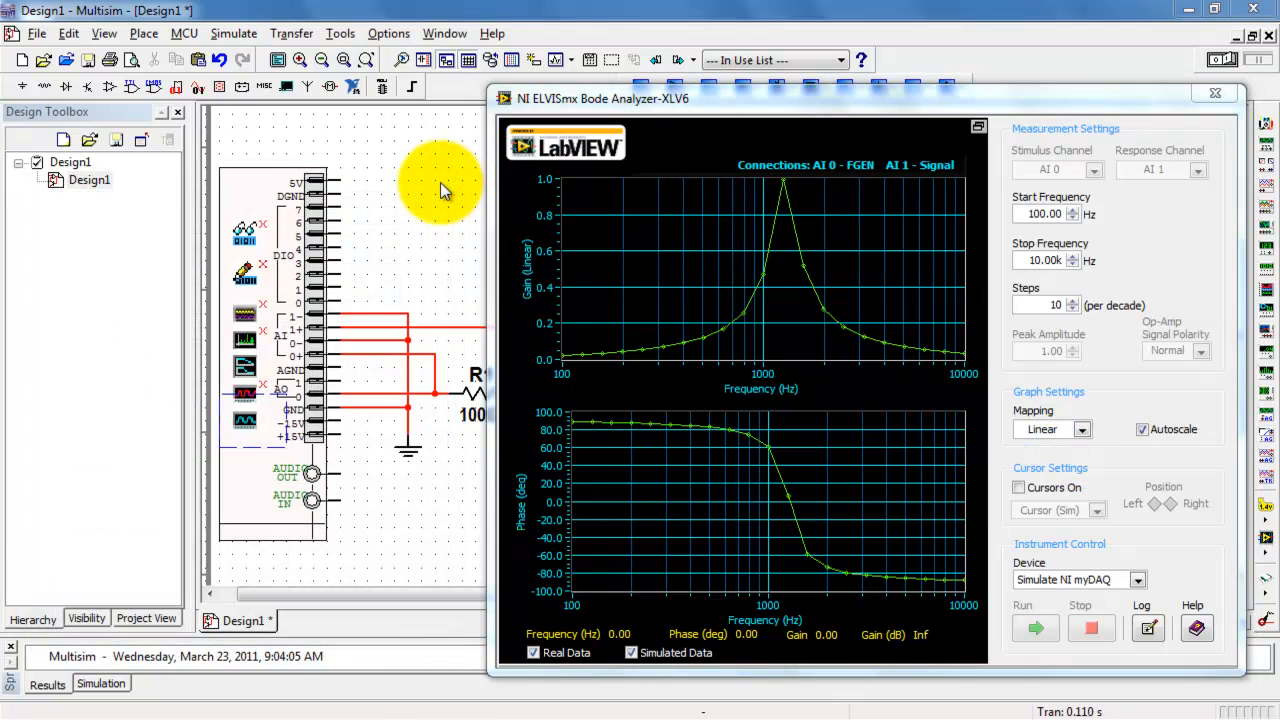
pyautogui.moveTo(1020, 600)
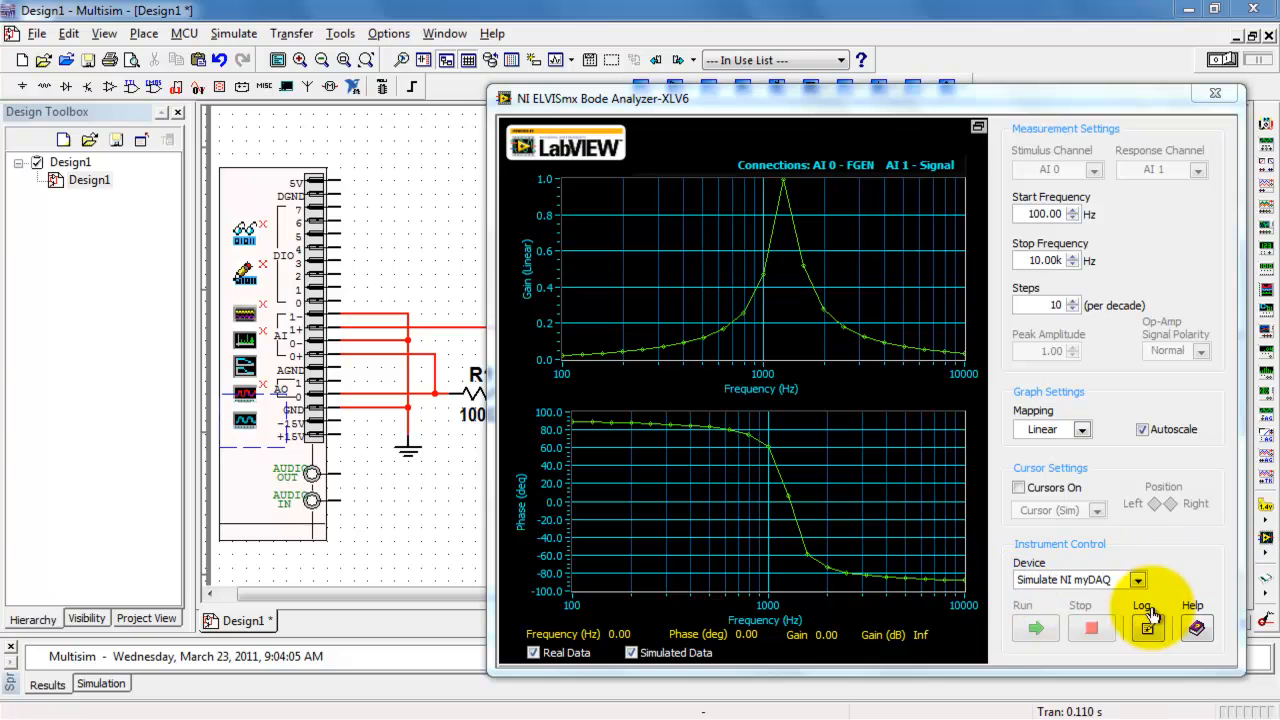
# Step: Select Dev1 (NI myDAQ) as the device and run the sweep on the real hardware
pyautogui.click(1136, 580)
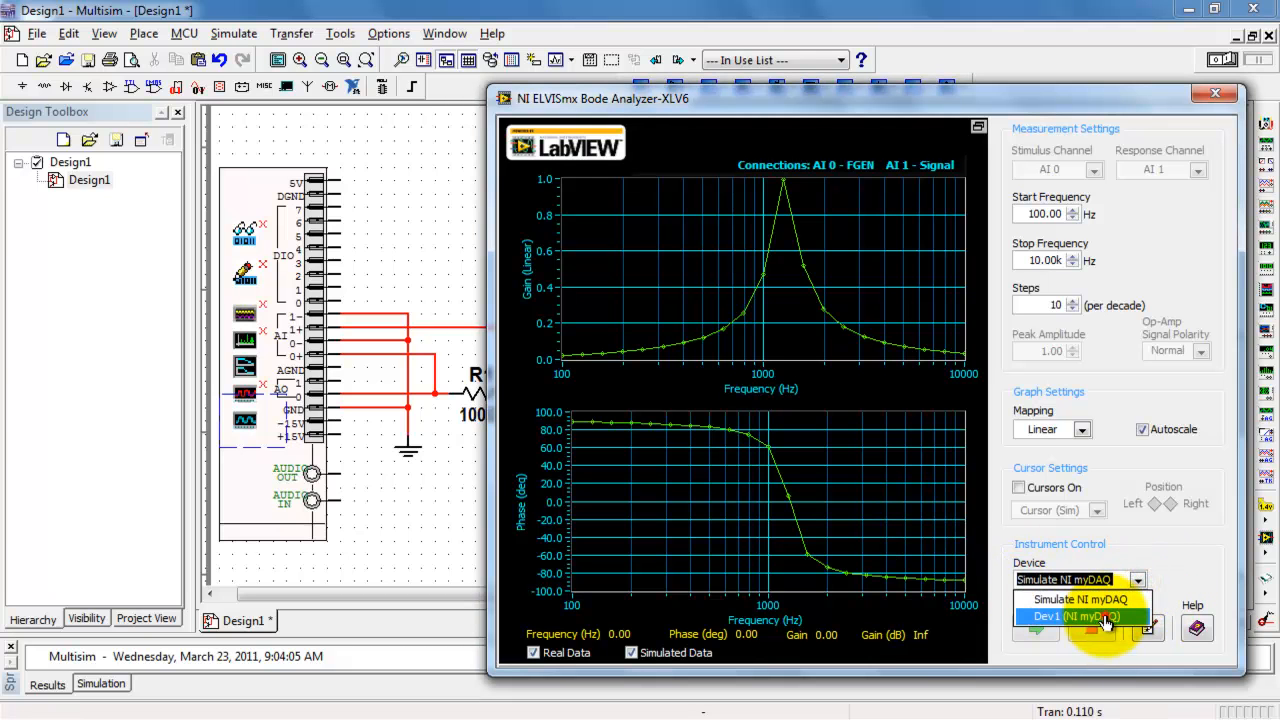
pyautogui.click(1080, 616)
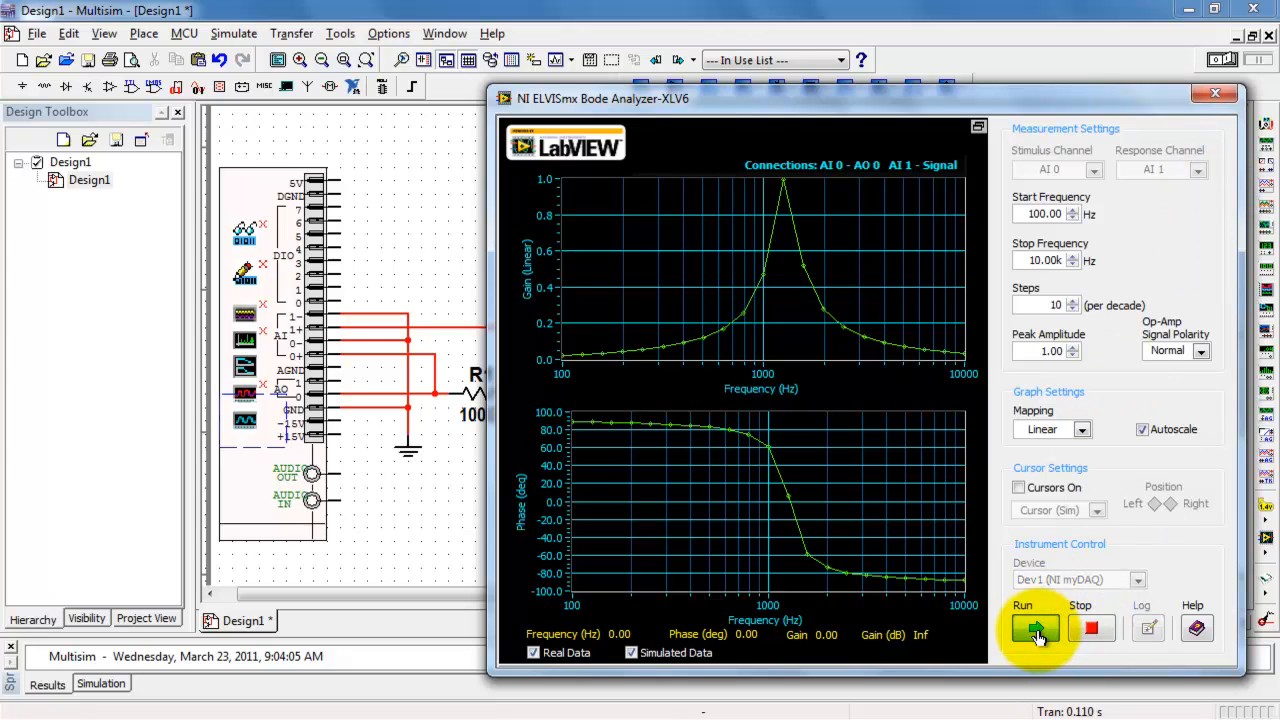
pyautogui.click(1036, 628)
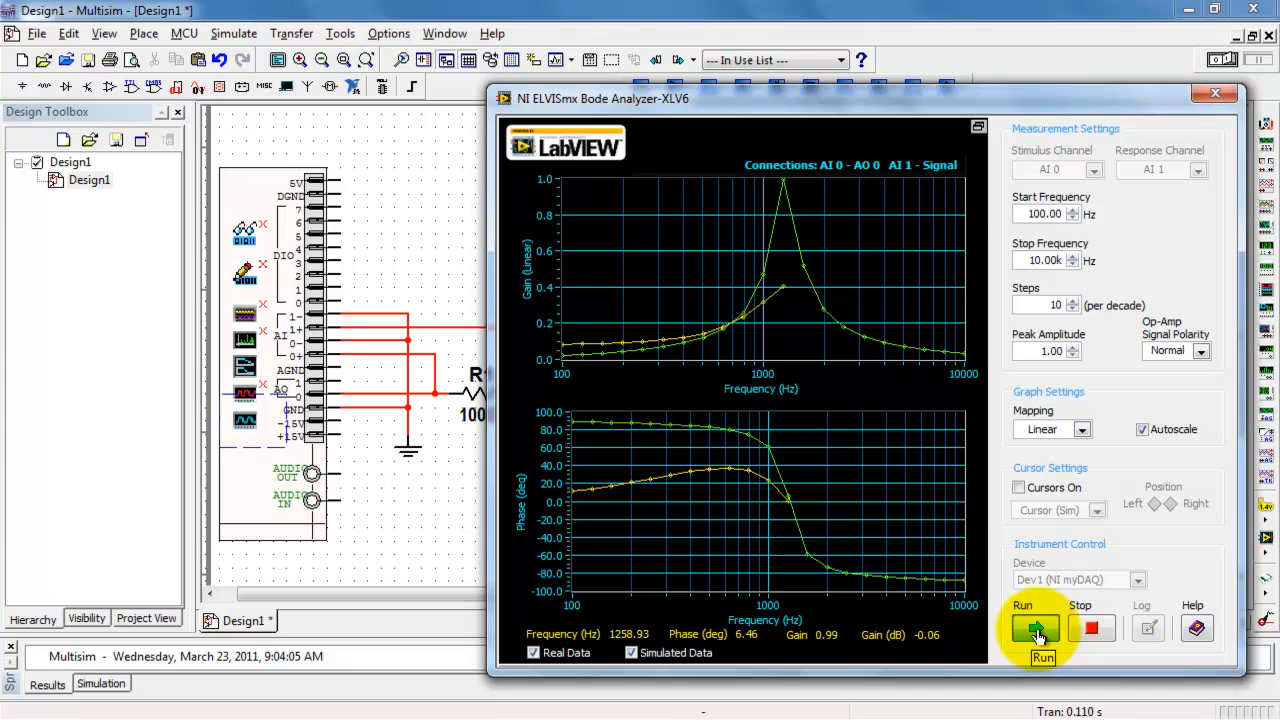
pyautogui.click(1036, 628)
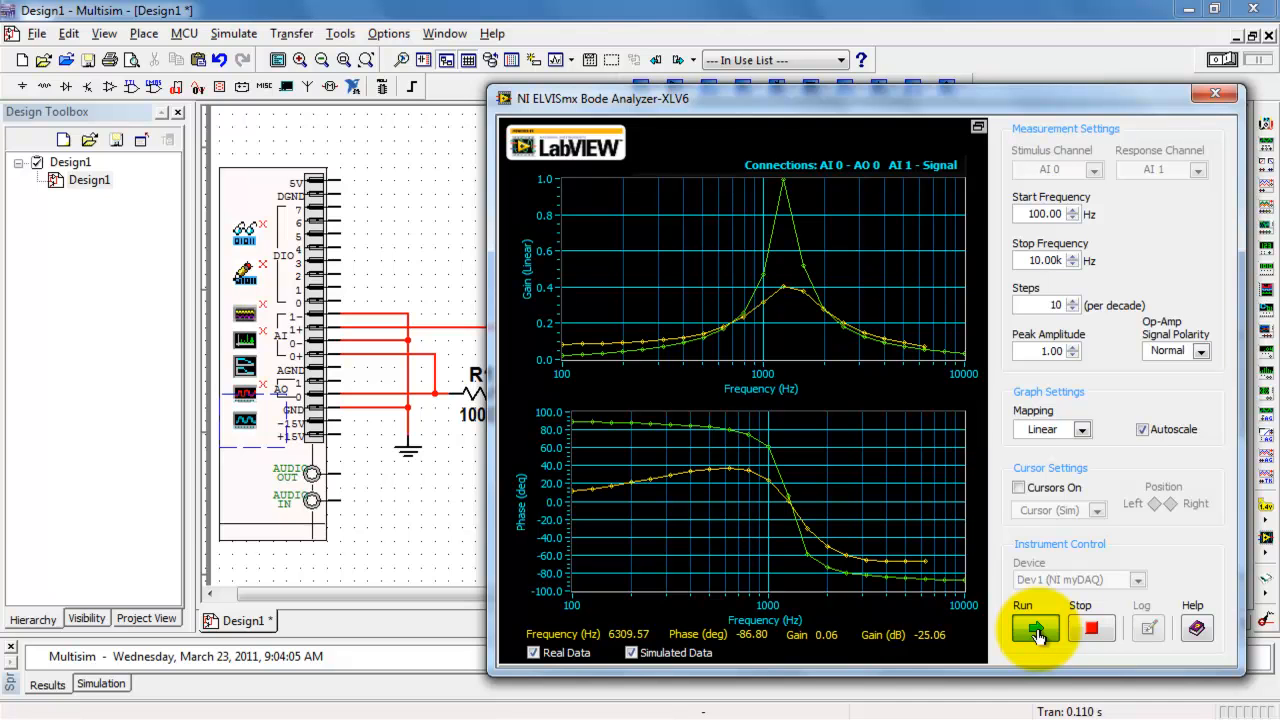
pyautogui.click(1036, 628)
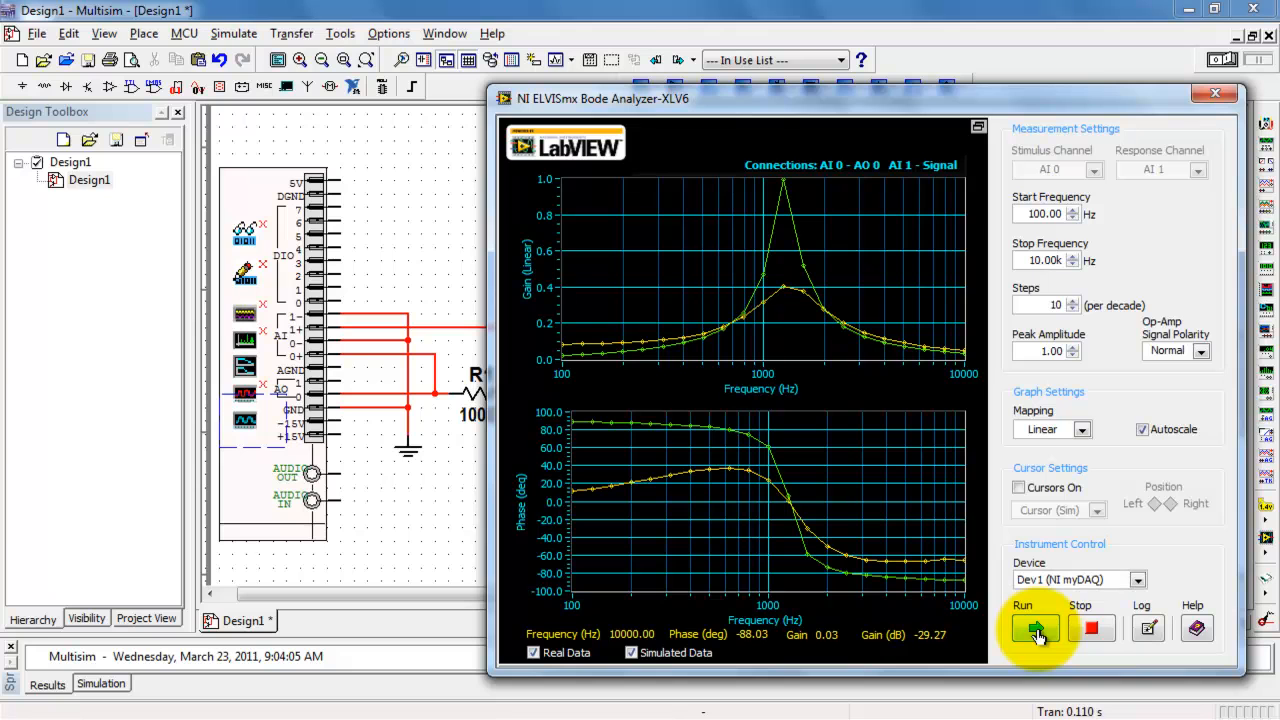
pyautogui.click(1036, 628)
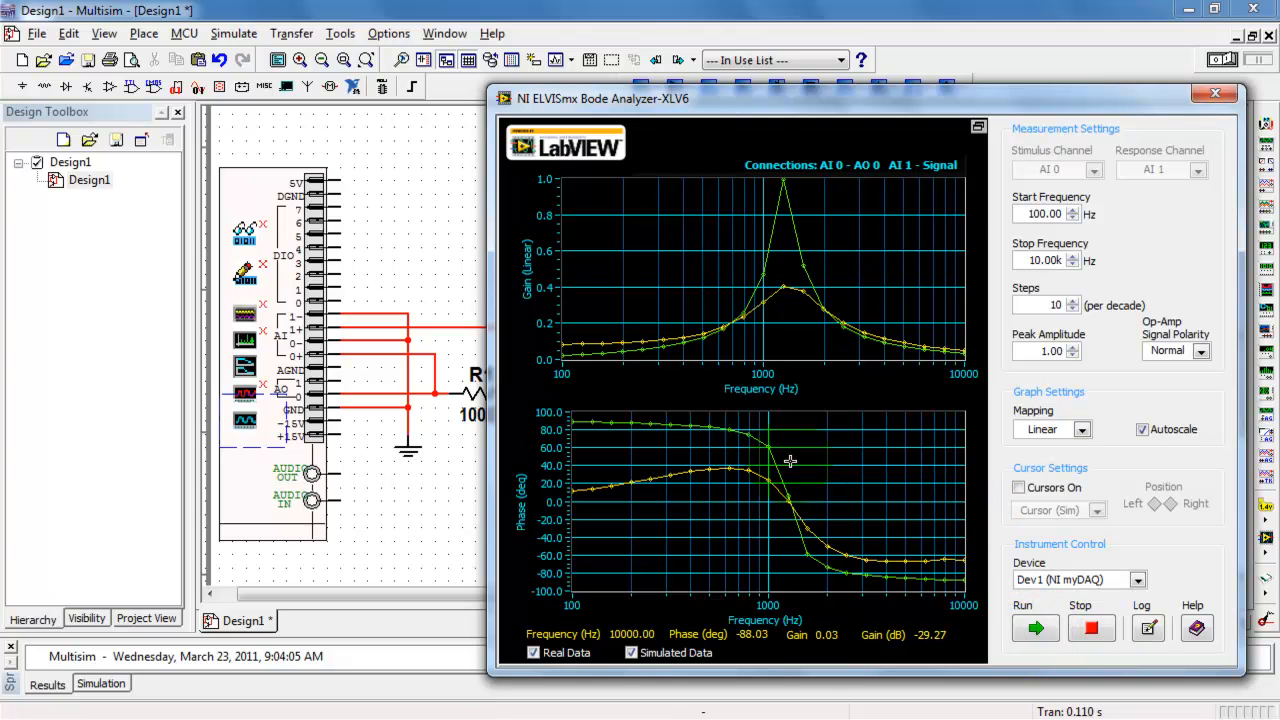
pyautogui.moveTo(884, 568)
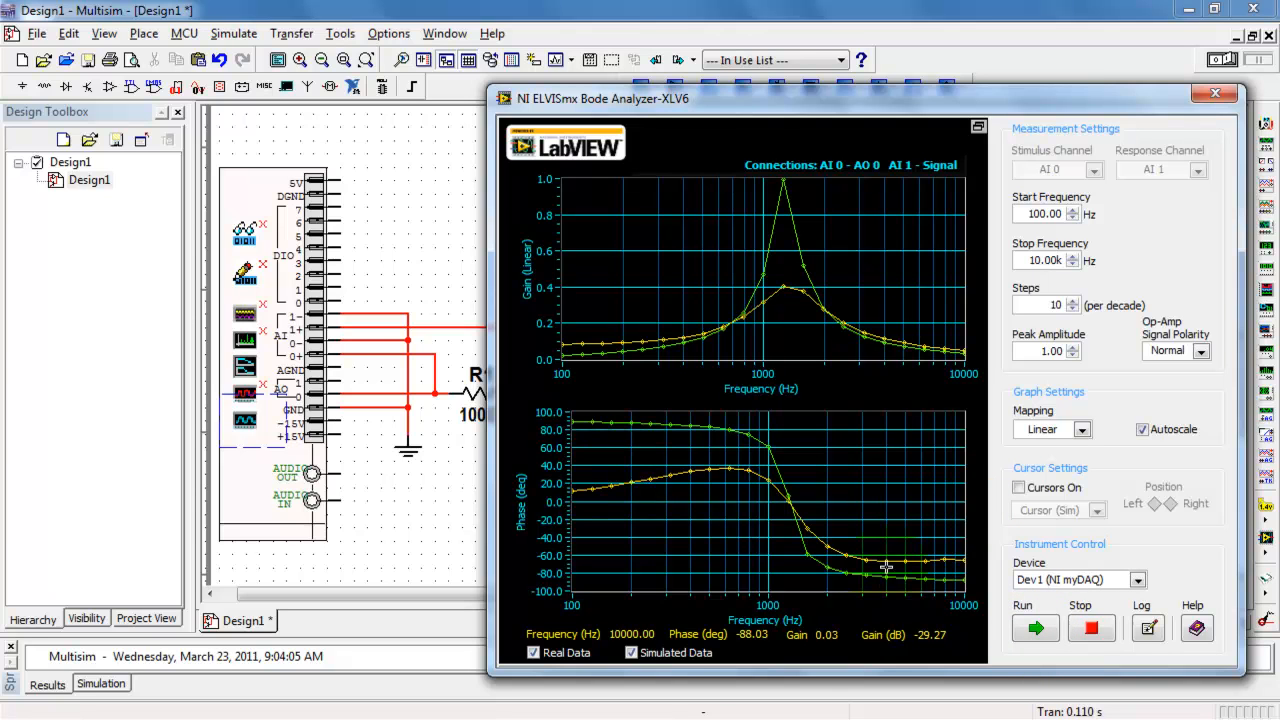
pyautogui.moveTo(700, 358)
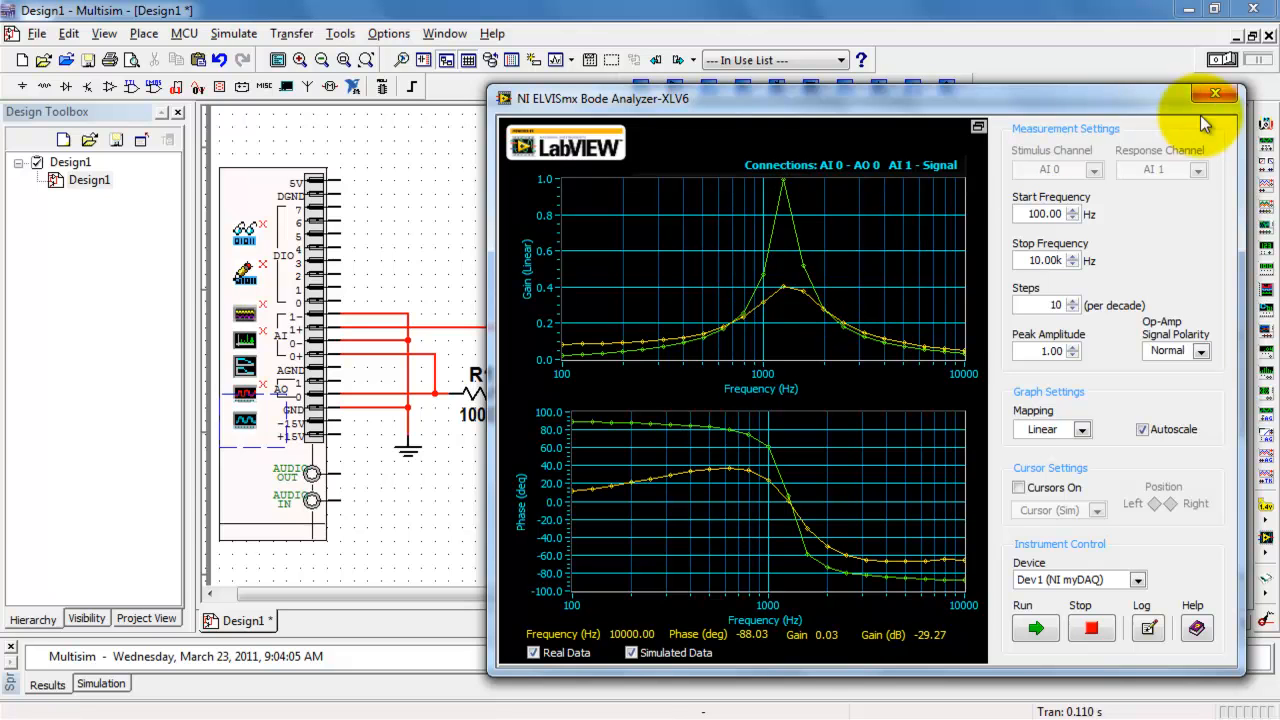
pyautogui.moveTo(1216, 94)
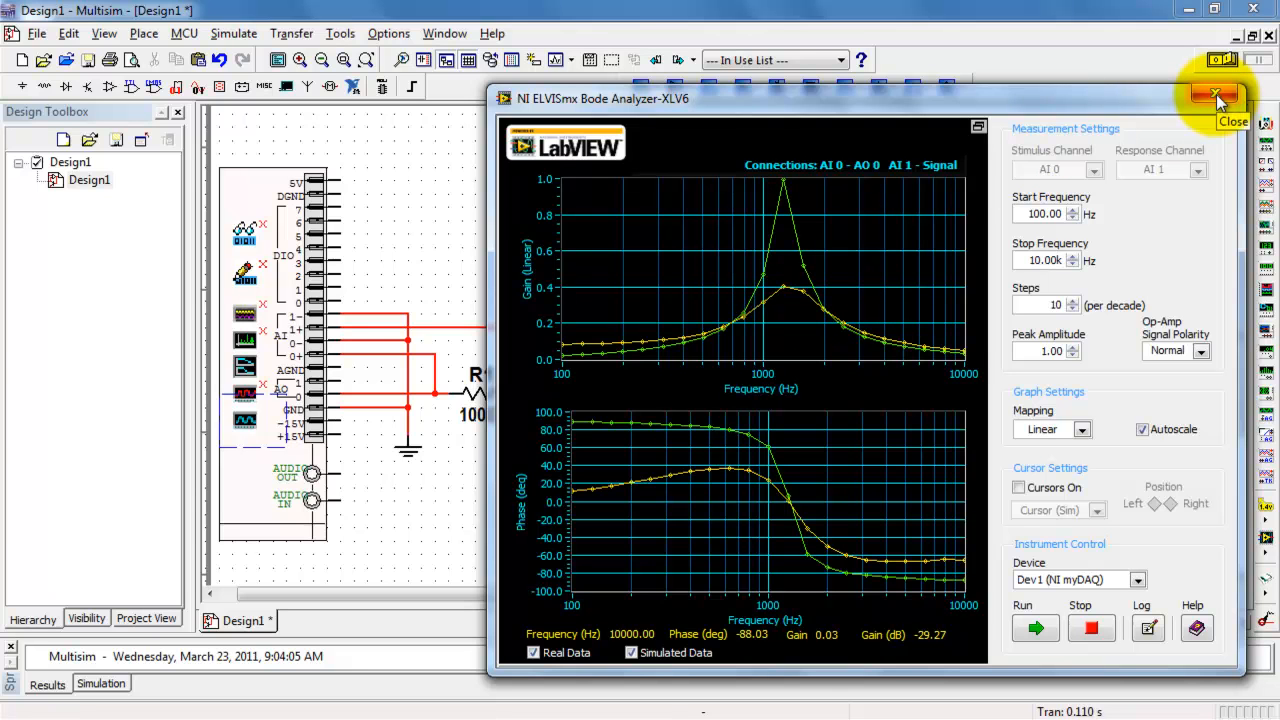
# Step: Close the Bode Analyzer, set resistor R2 to 10 Ω and wire it from L1 to ground
pyautogui.click(1216, 94)
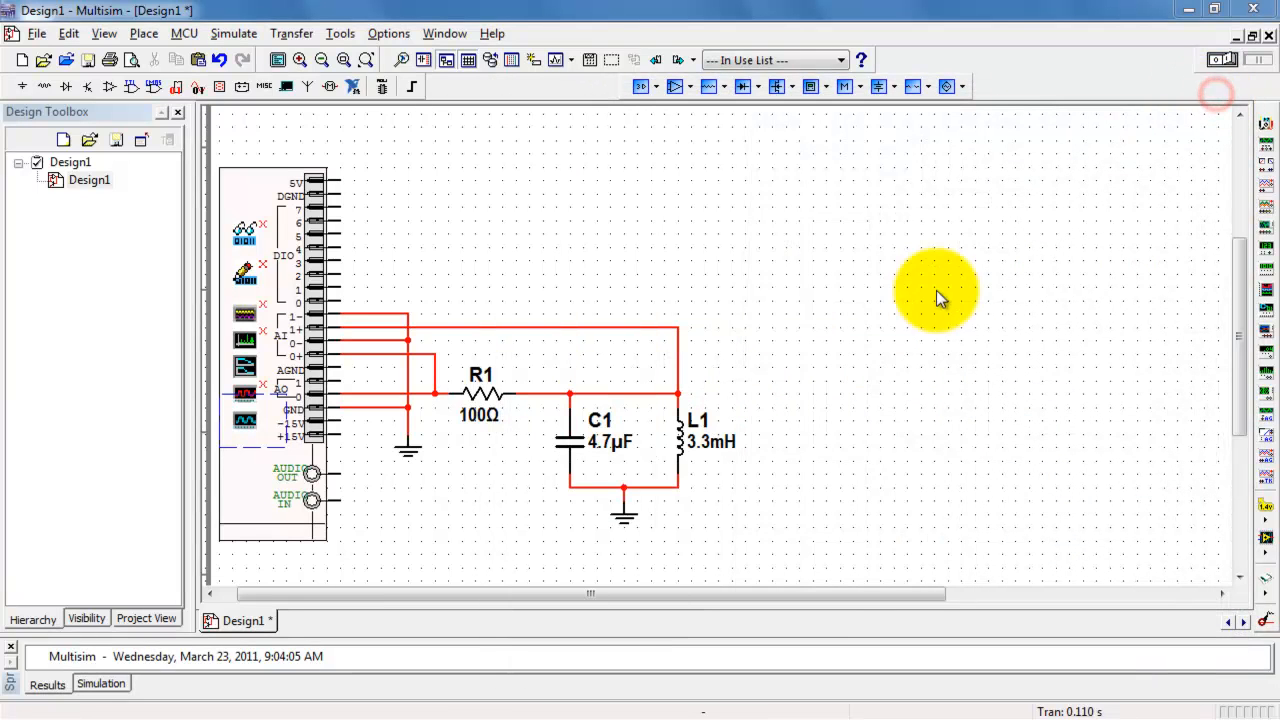
pyautogui.moveTo(696, 548)
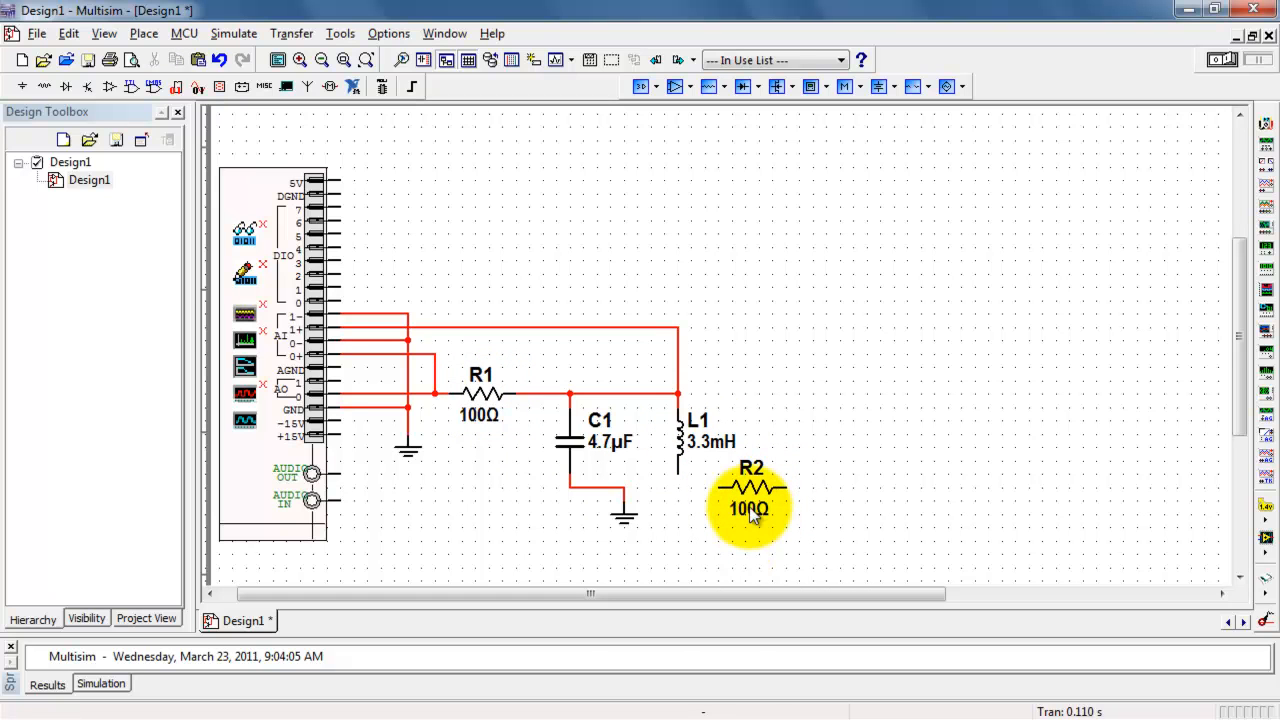
pyautogui.doubleClick(750, 490)
pyautogui.write('10')
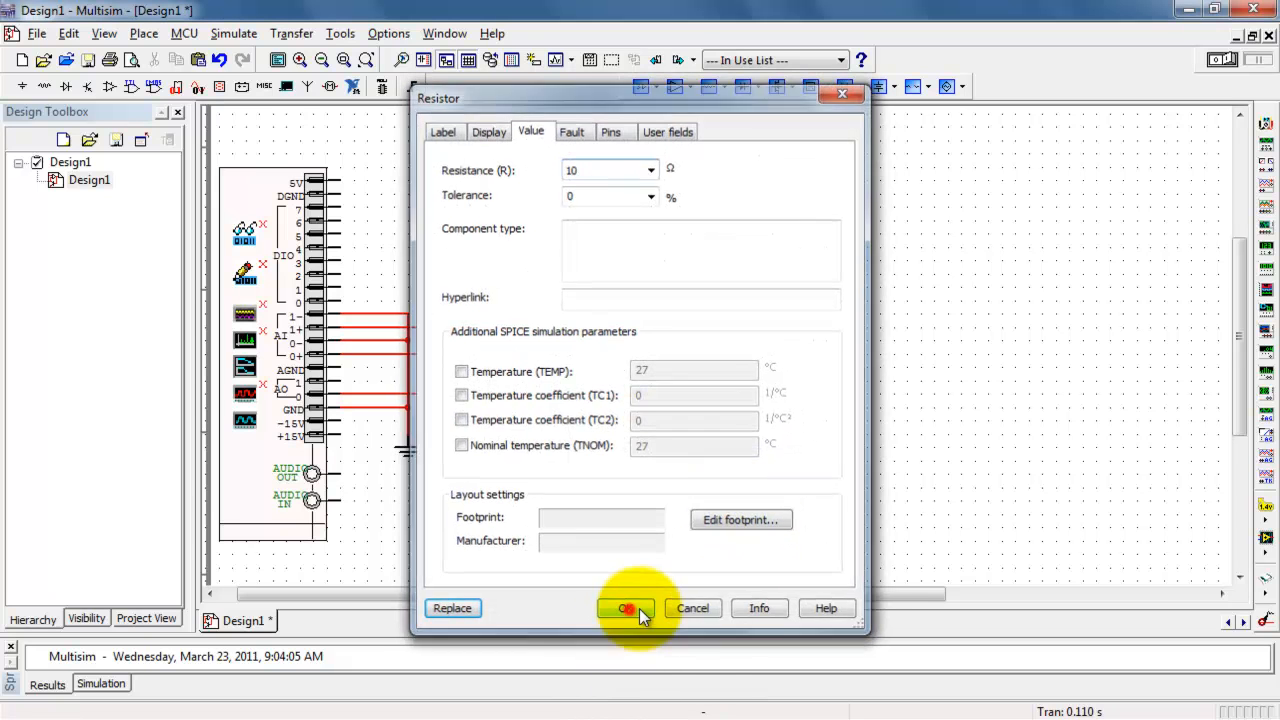
pyautogui.click(626, 608)
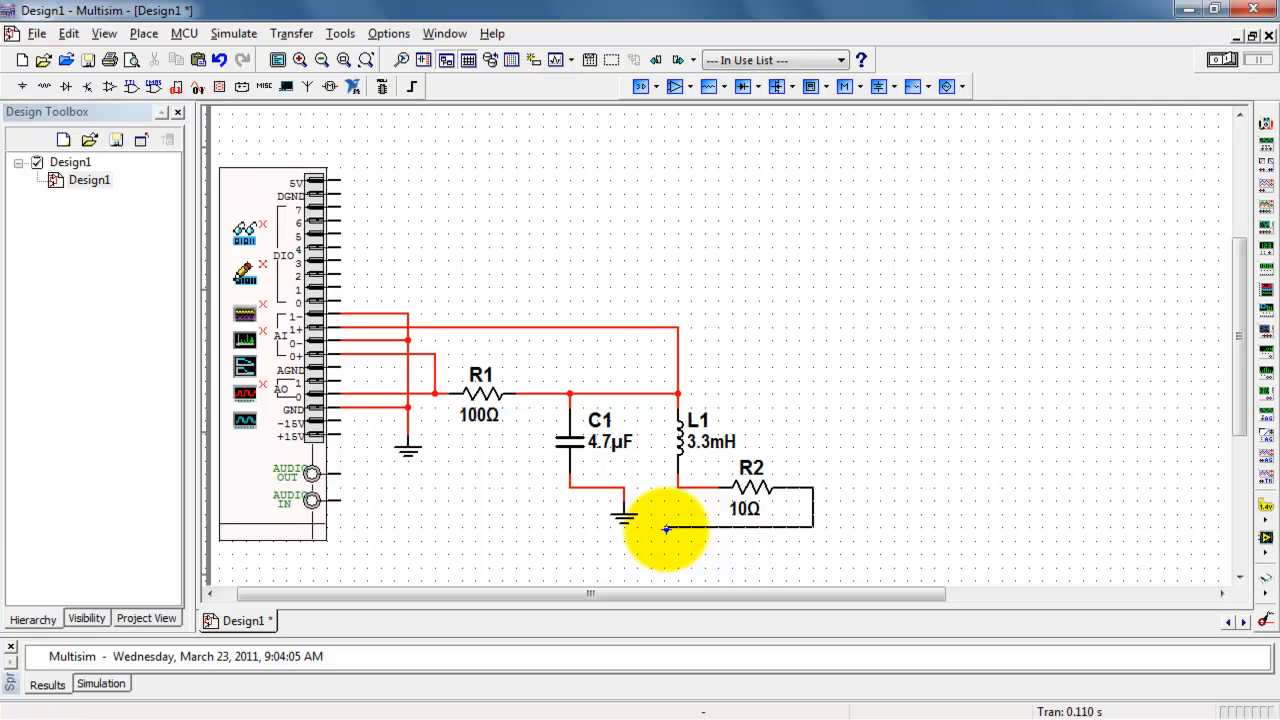
pyautogui.moveTo(664, 530); pyautogui.dragTo(624, 490)
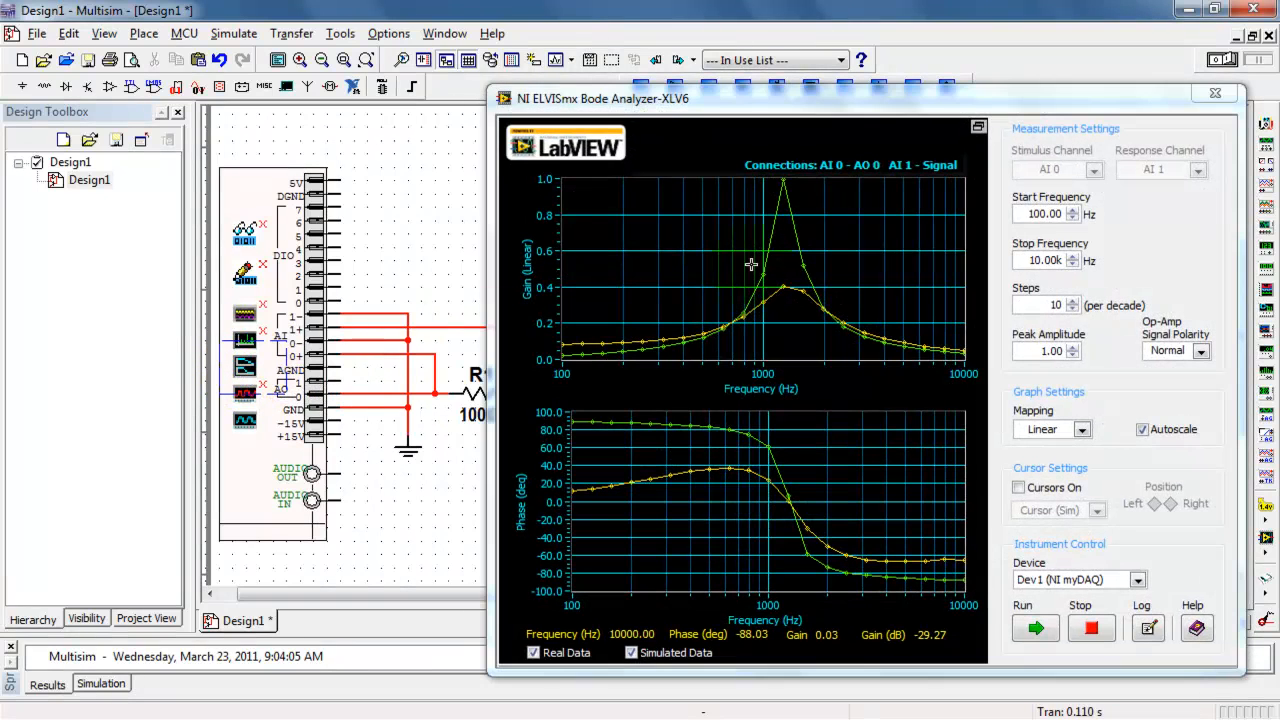
pyautogui.moveTo(1016, 598)
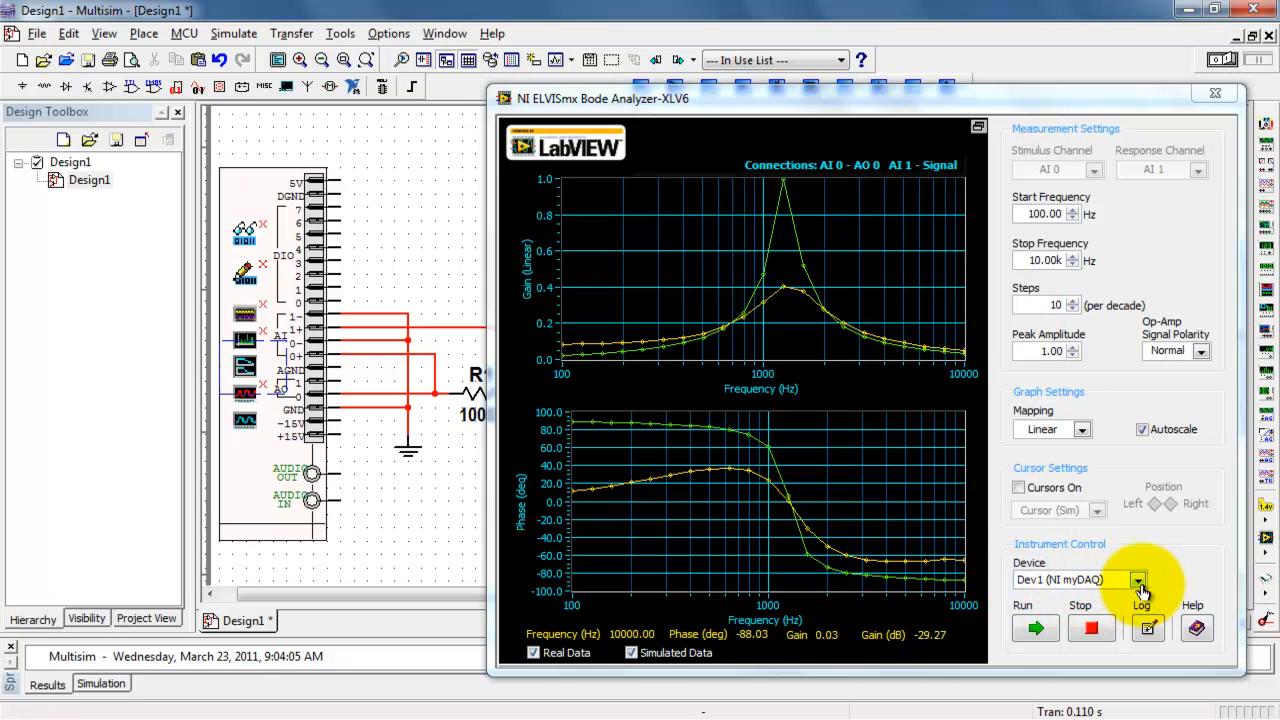
# Step: Switch the Bode Analyzer device back to Simulate NI myDAQ
pyautogui.click(1064, 580)
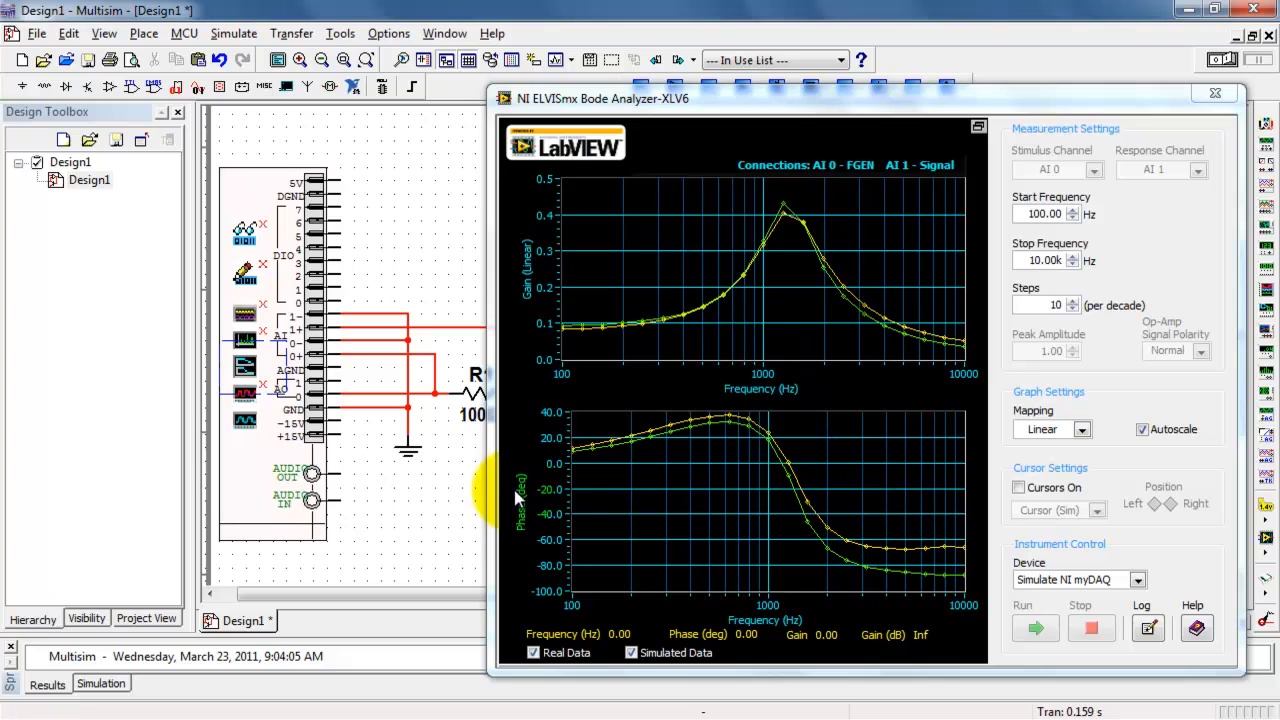
pyautogui.moveTo(420, 540)
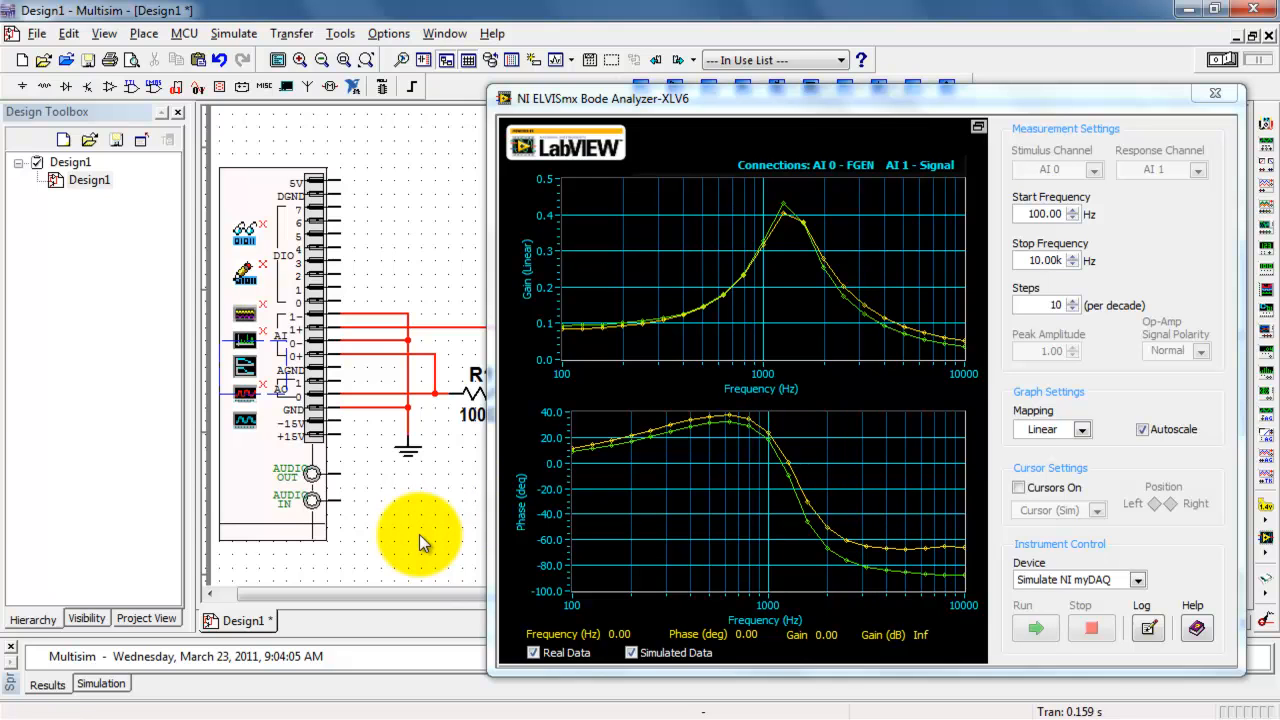